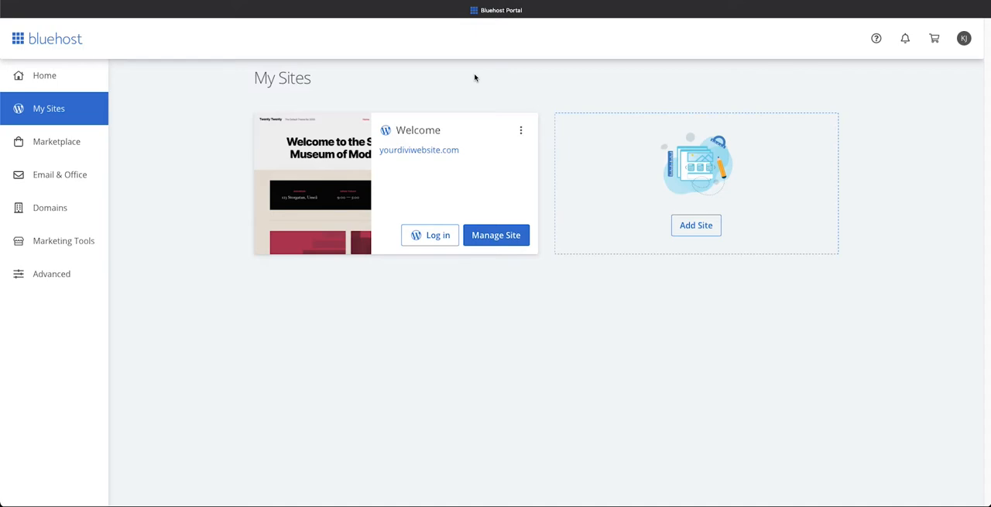
mouse_move(74, 114)
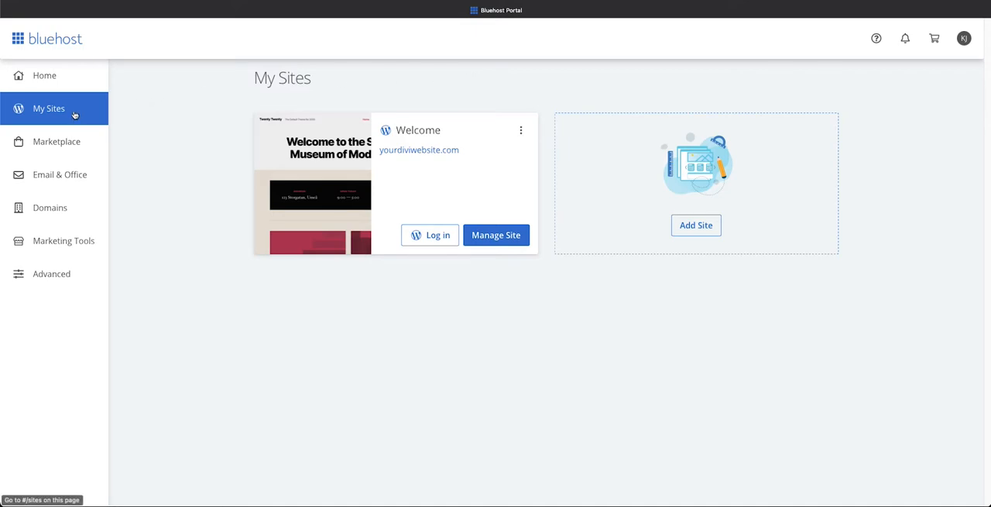
mouse_move(481, 263)
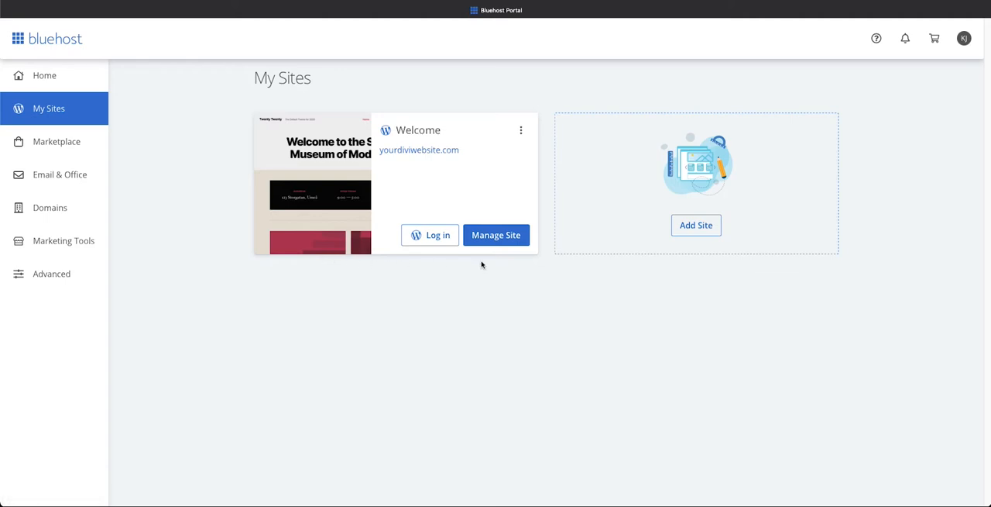
- Open the Welcome site's management overview from the My Sites page
left_click(496, 235)
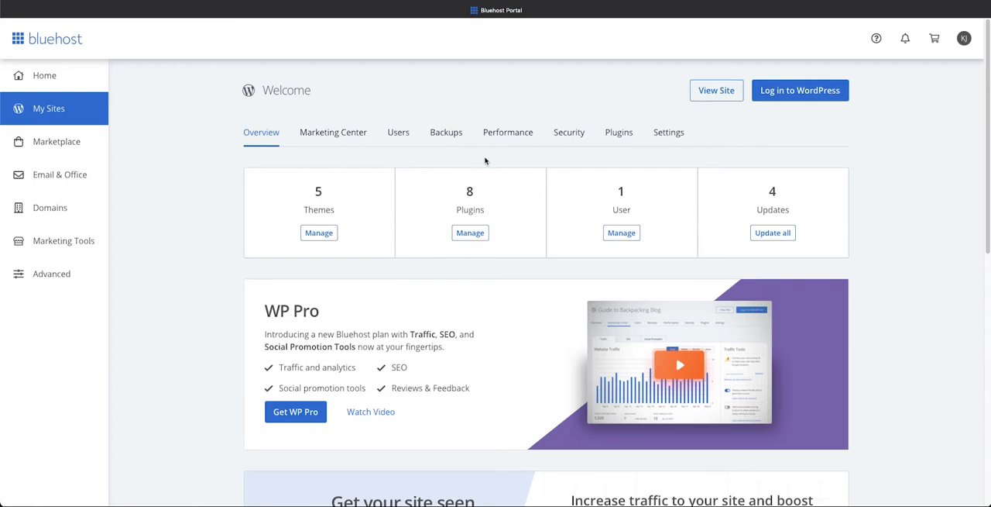
mouse_move(620, 131)
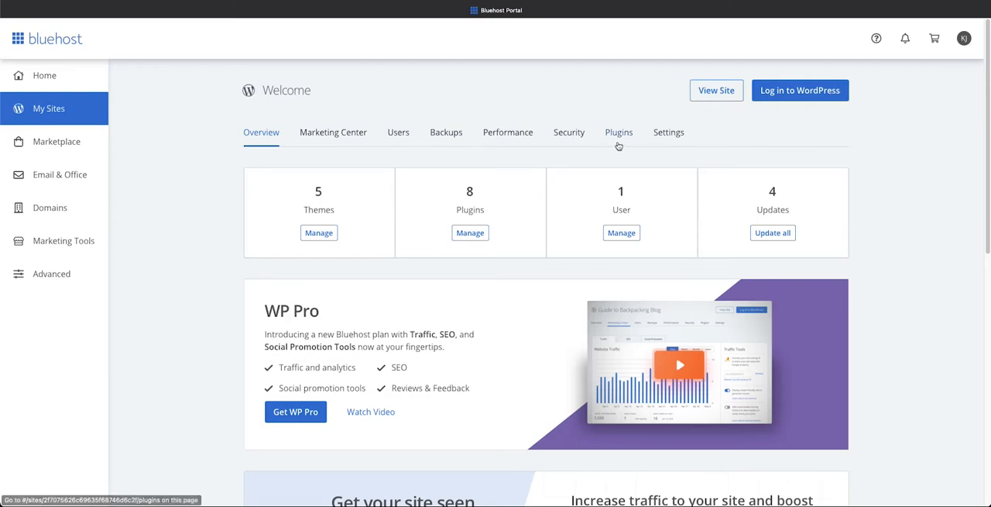
- In the site's Plugins list, switch Jetpack and OptinMonster to OFF
left_click(620, 131)
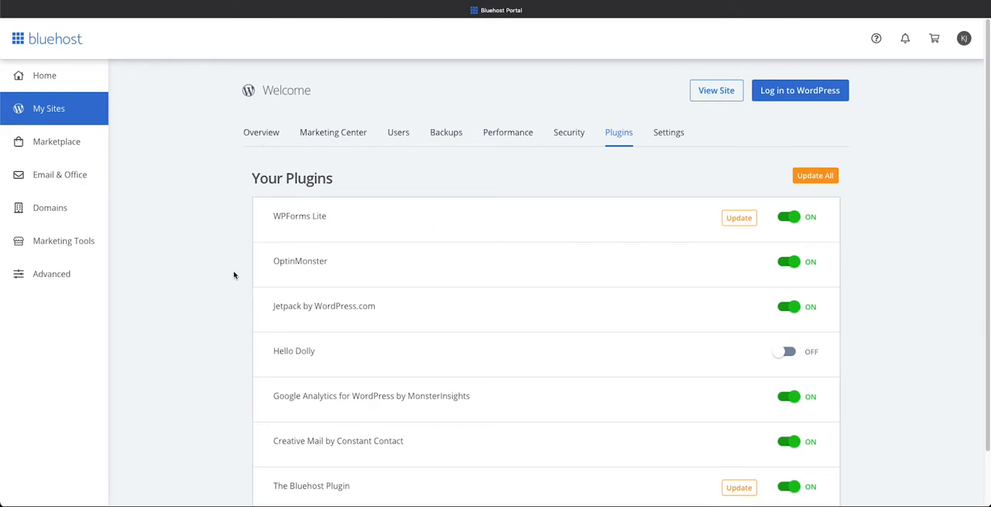
scroll("down", 3)
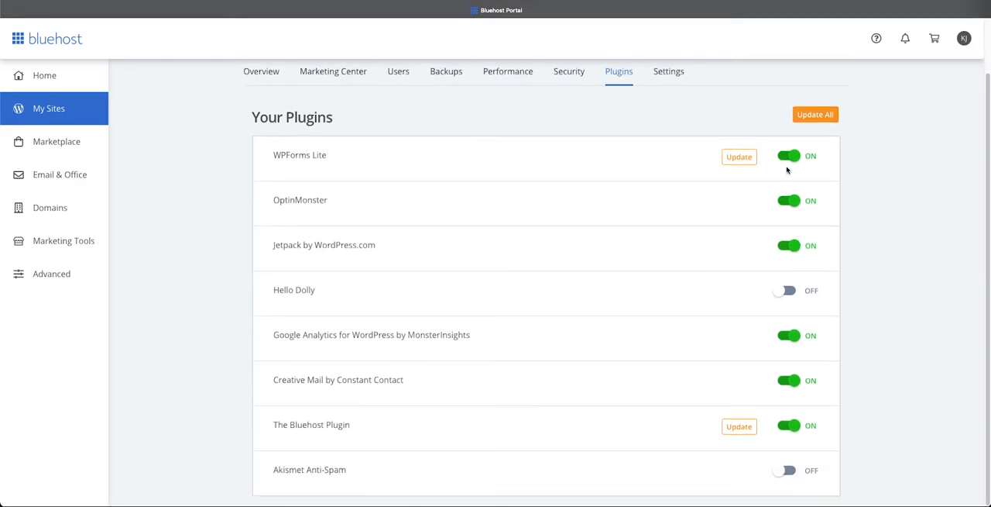
mouse_move(758, 255)
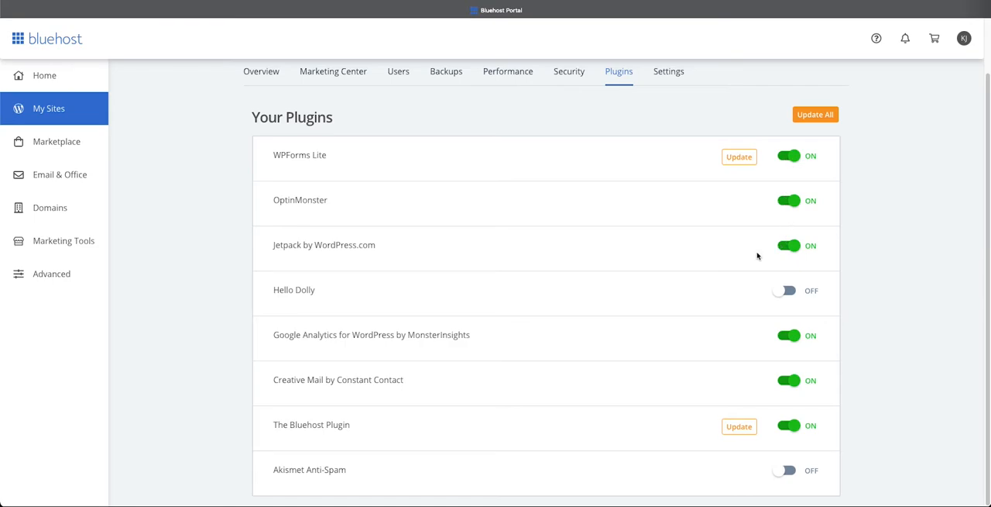
left_click(788, 245)
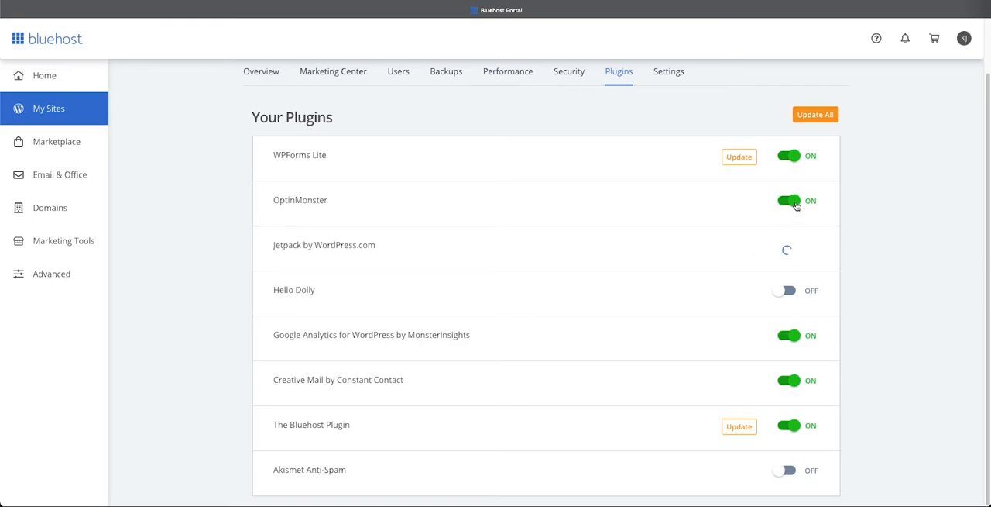
left_click(790, 201)
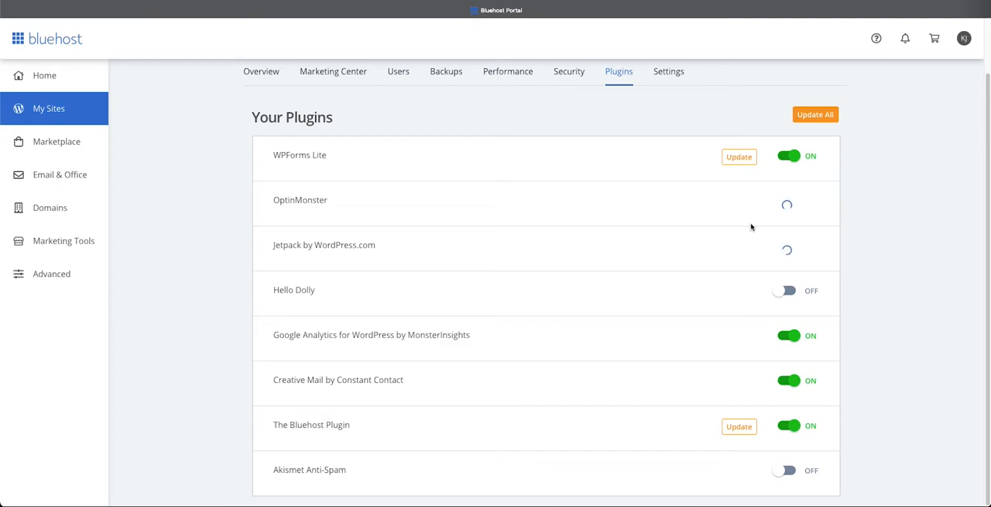
mouse_move(737, 221)
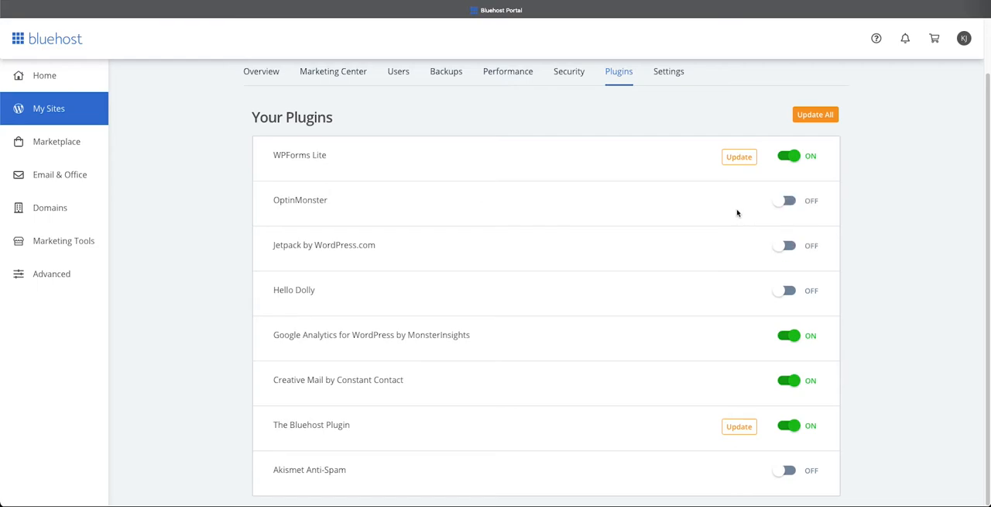
scroll("up", 3)
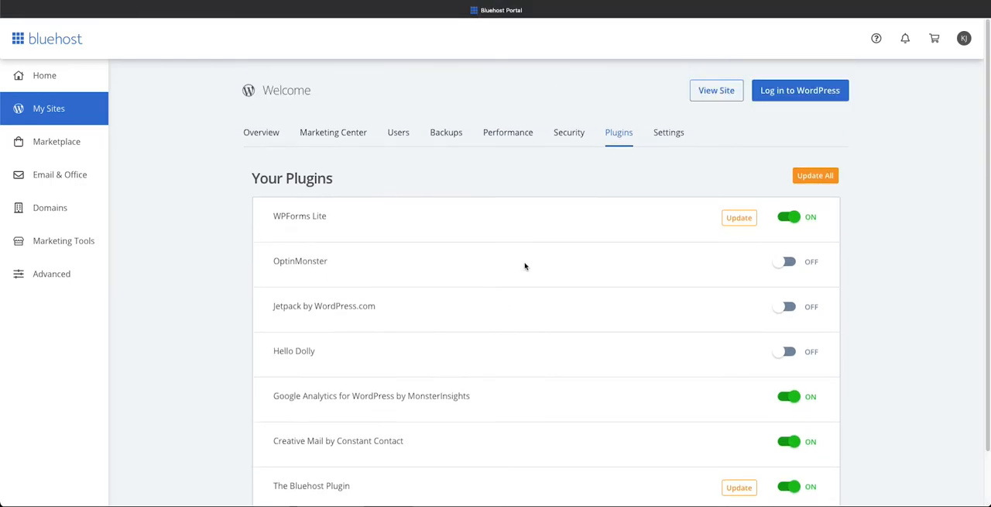
mouse_move(548, 173)
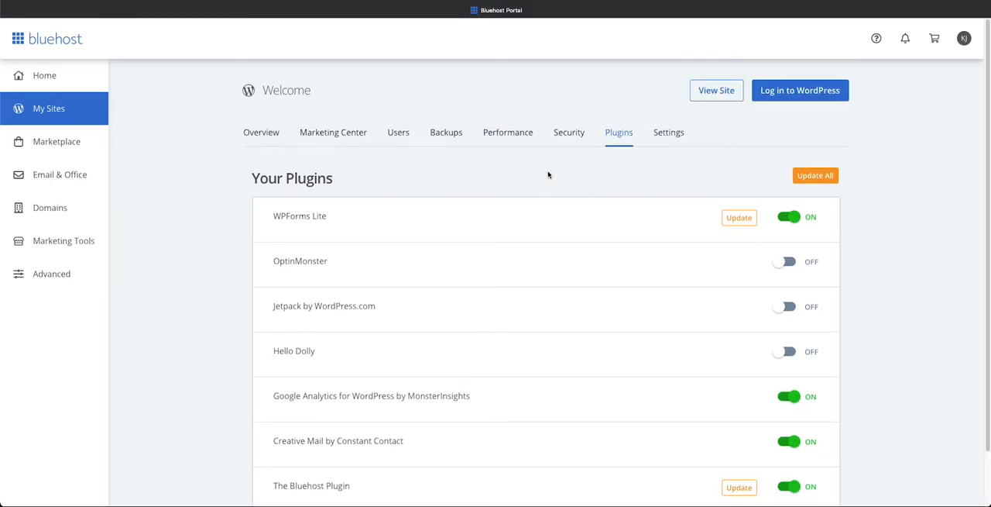
mouse_move(799, 90)
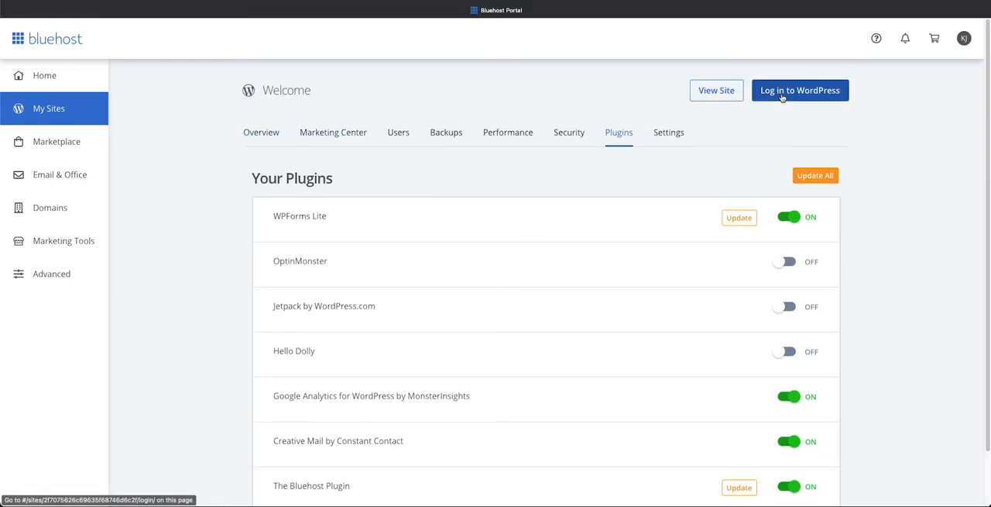
mouse_move(548, 112)
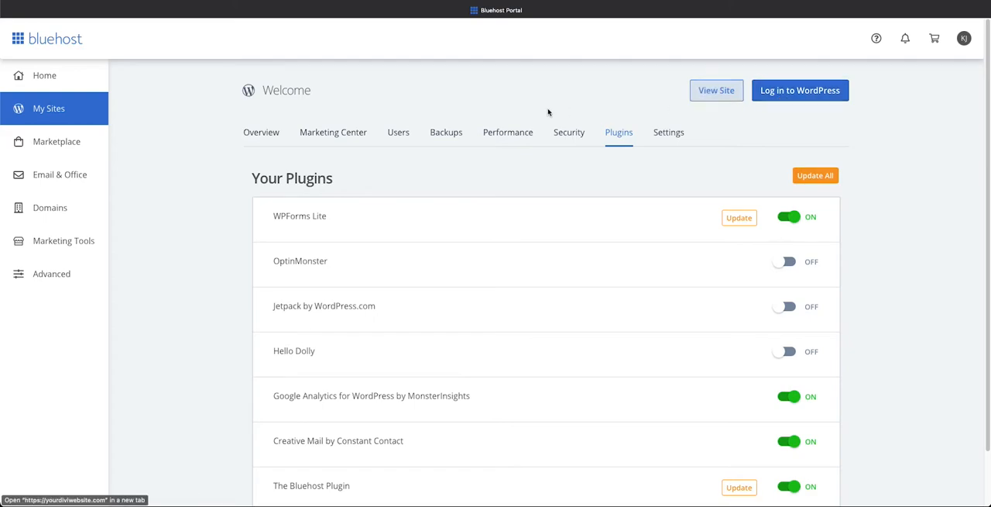
- Return to My Sites and log in to the Welcome site's WordPress dashboard
left_click(49, 108)
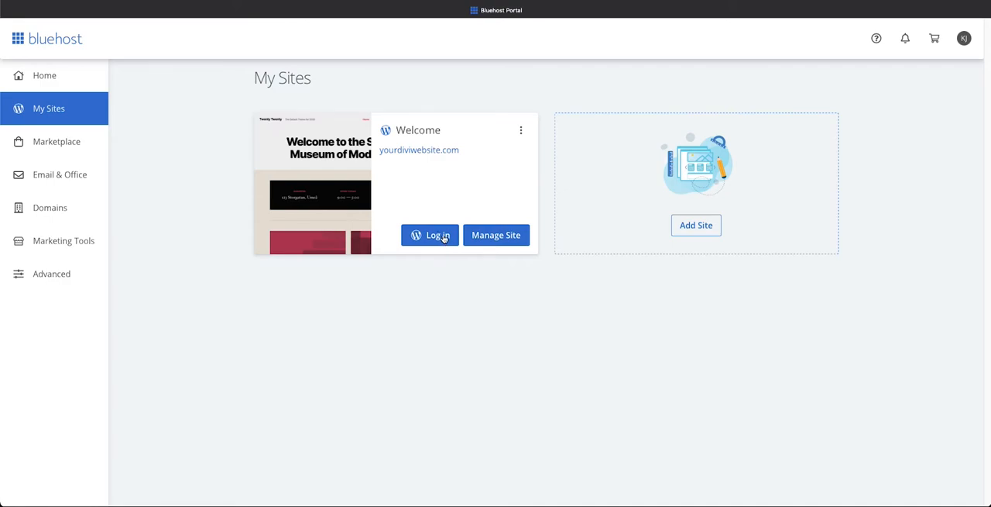
left_click(430, 236)
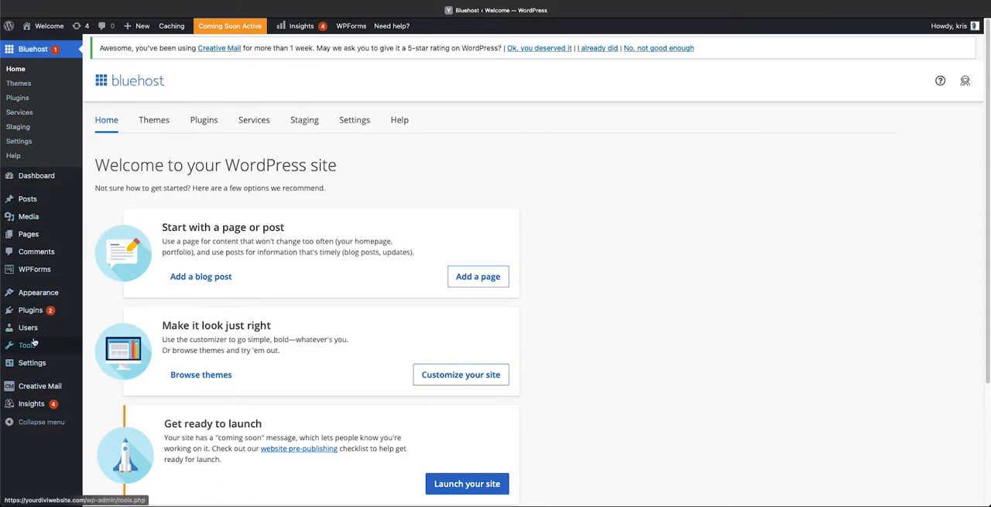
mouse_move(36, 251)
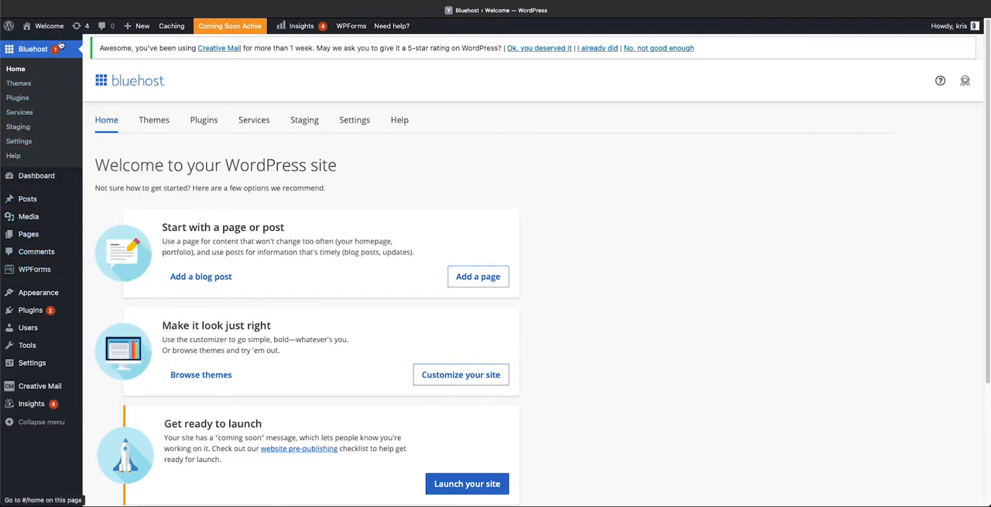
left_click(350, 25)
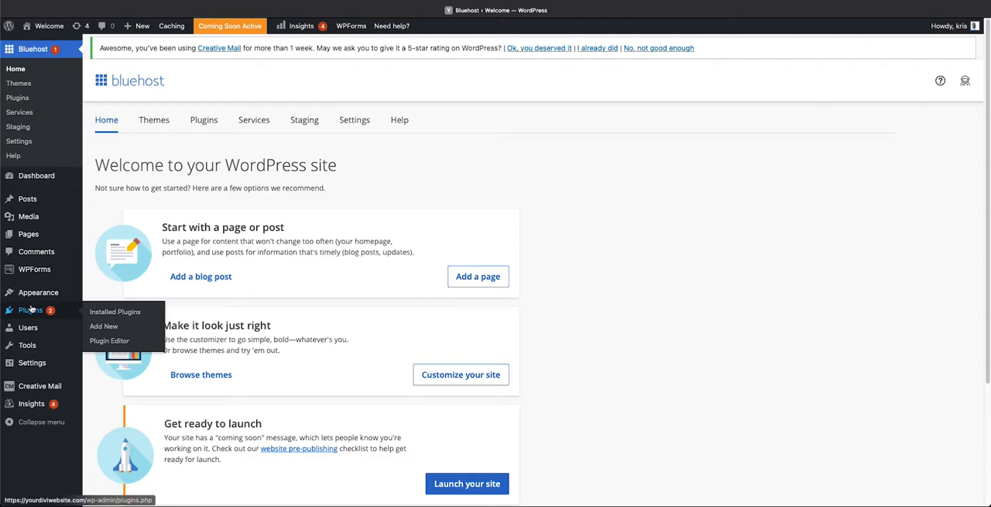
mouse_move(585, 288)
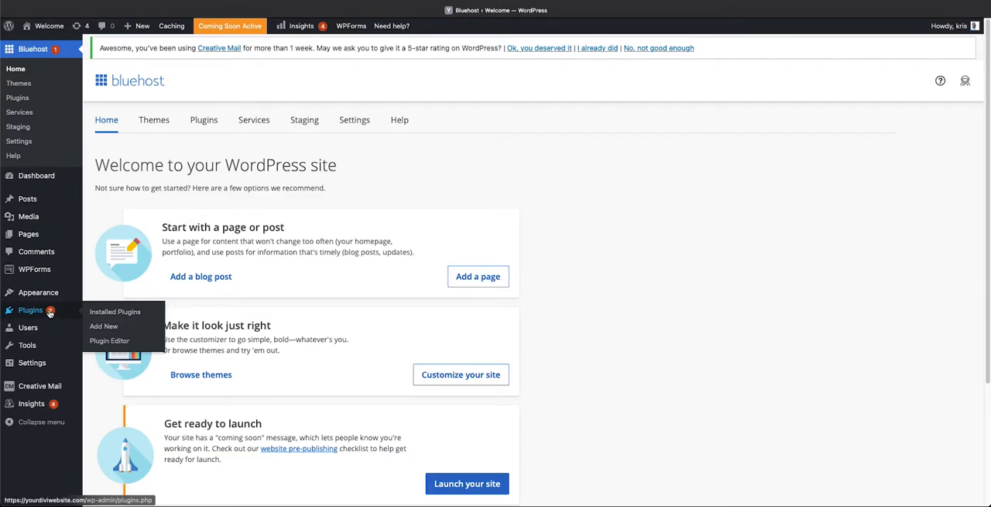
- Open Installed Plugins and dismiss the Creative Mail and WPForms notices
left_click(115, 311)
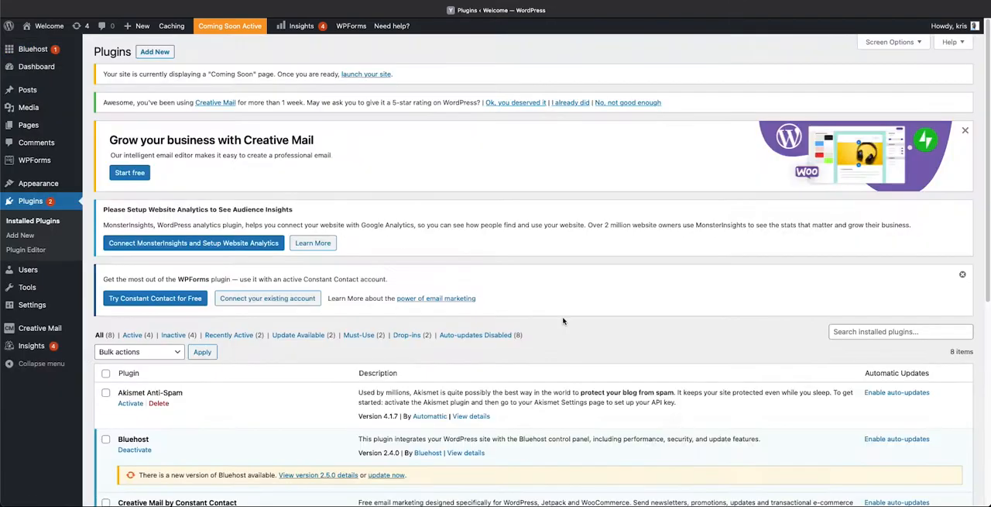
scroll("down", 3)
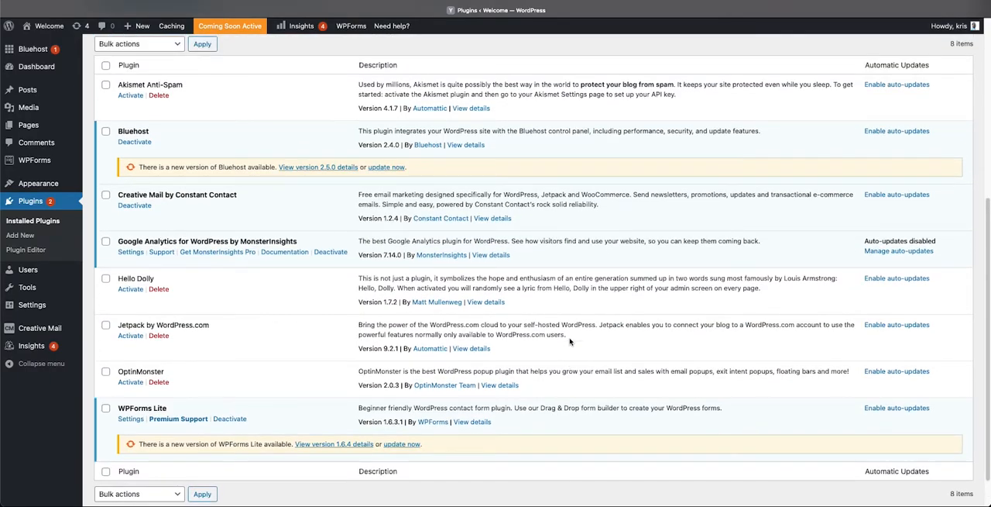
scroll("up", 3)
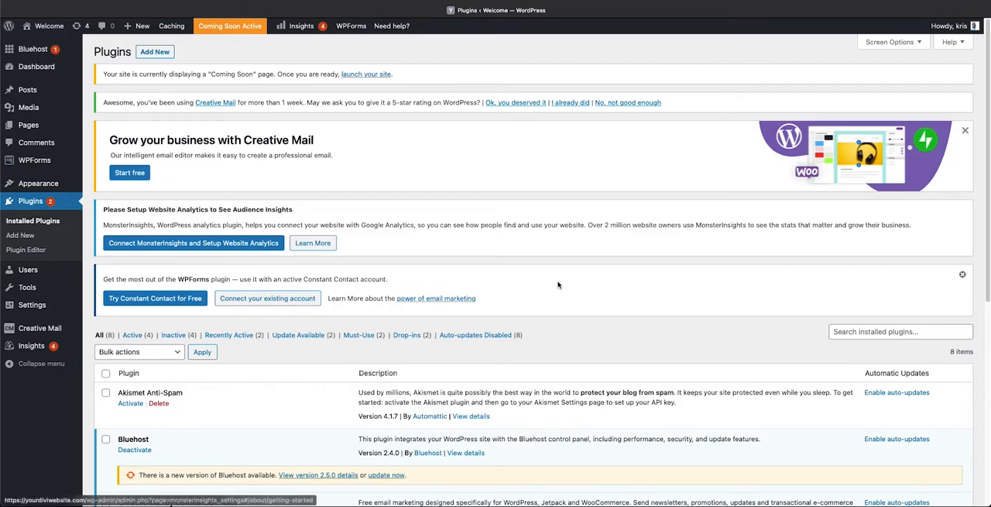
left_click(963, 275)
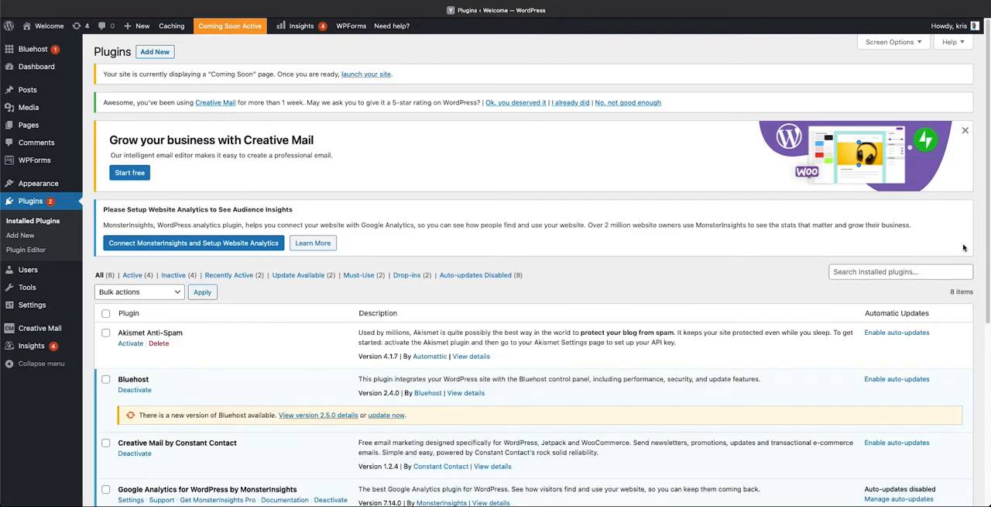
left_click(965, 130)
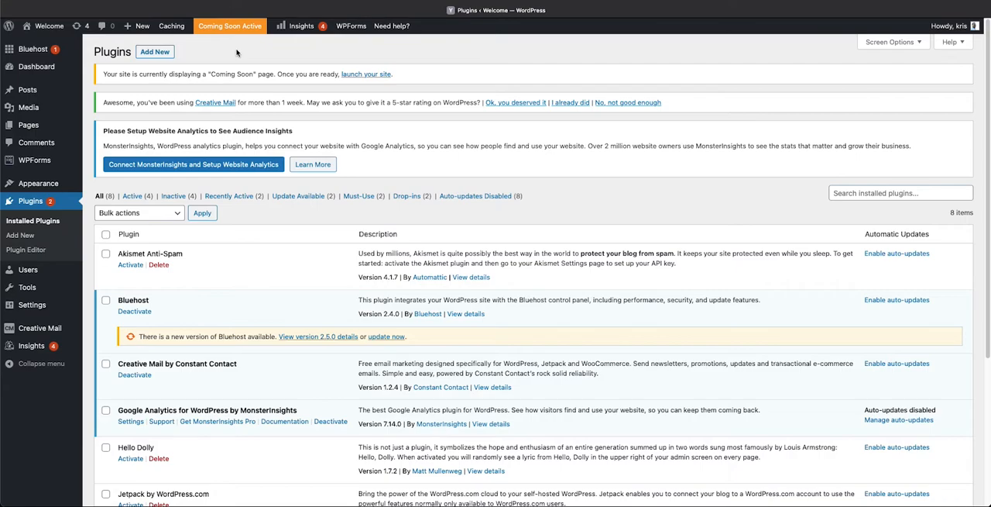
- Scroll through the 8 installed plugins to review which are inactive
scroll("down", 3)
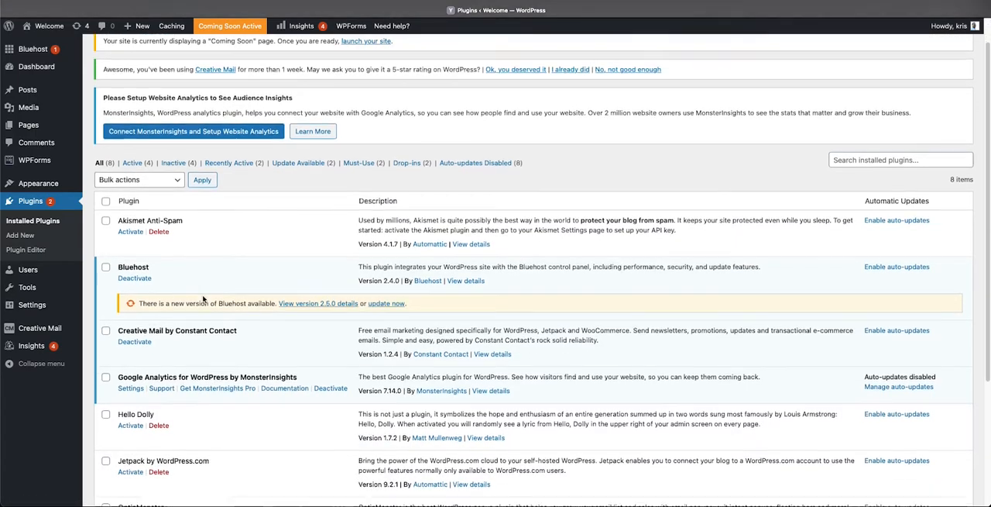
scroll("down", 3)
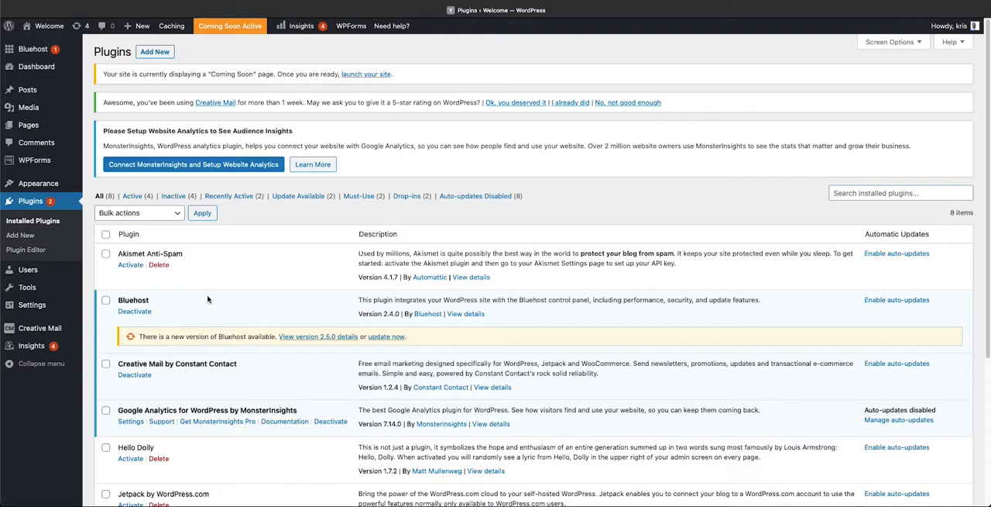
scroll("down", 3)
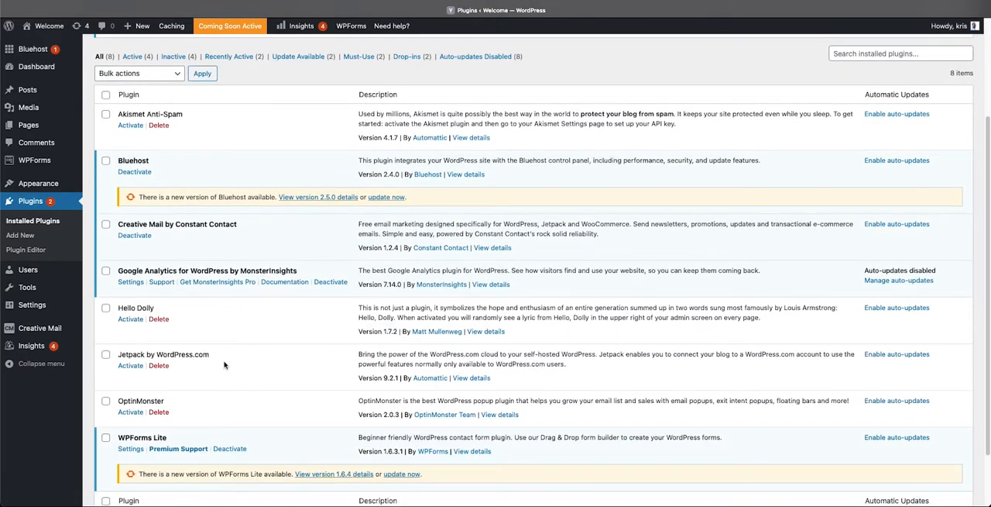
scroll("up", 3)
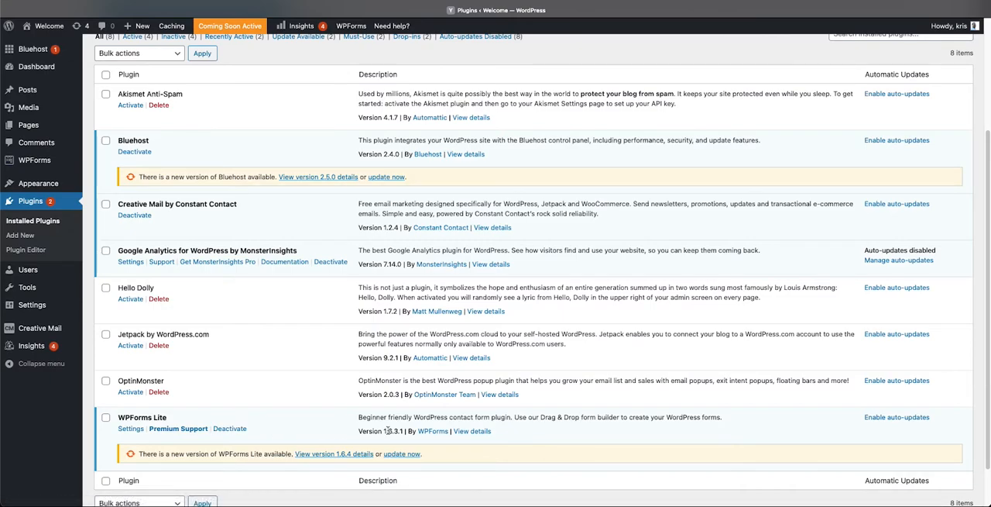
mouse_move(131, 428)
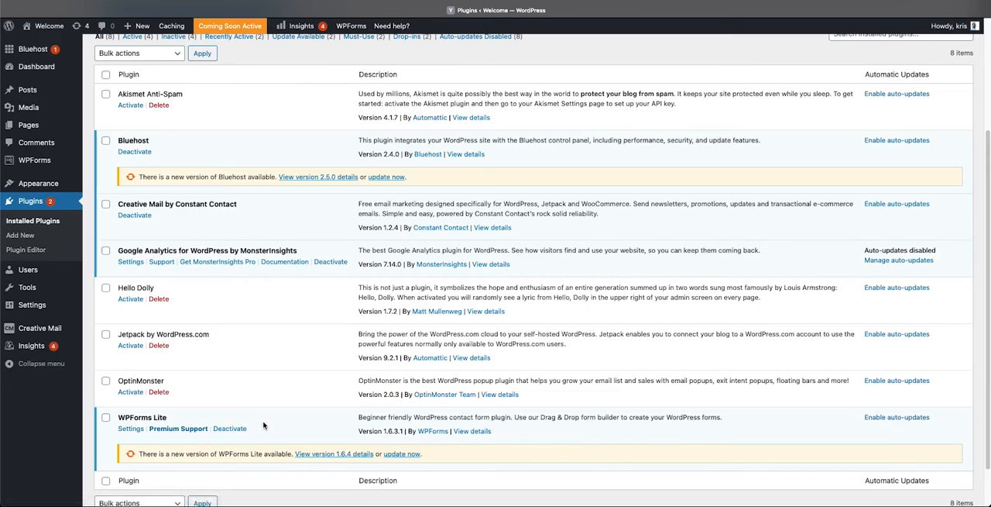
scroll("up", 3)
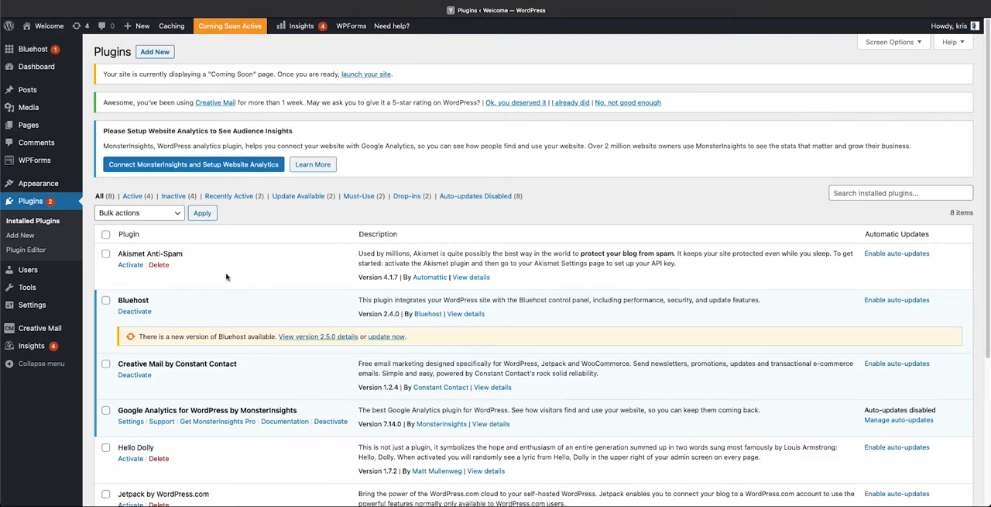
scroll("down", 3)
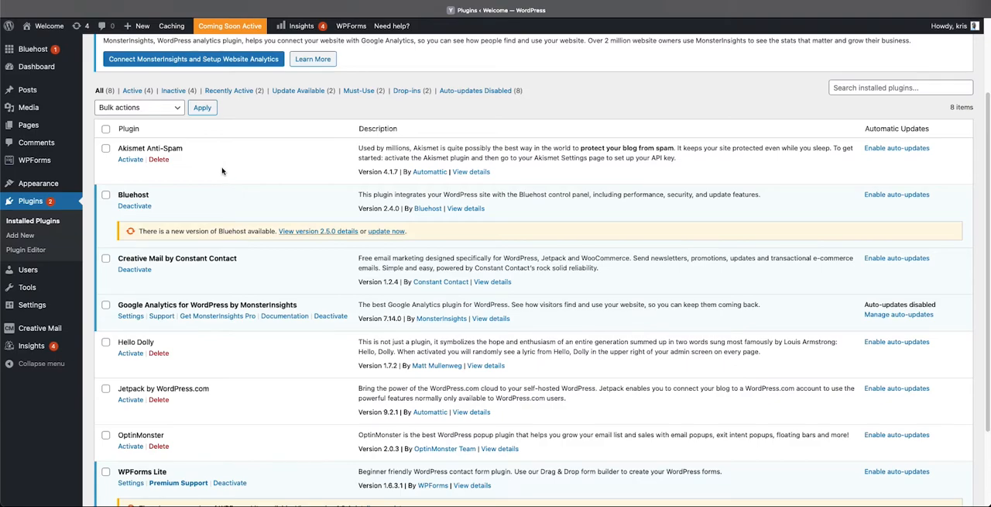
mouse_move(256, 166)
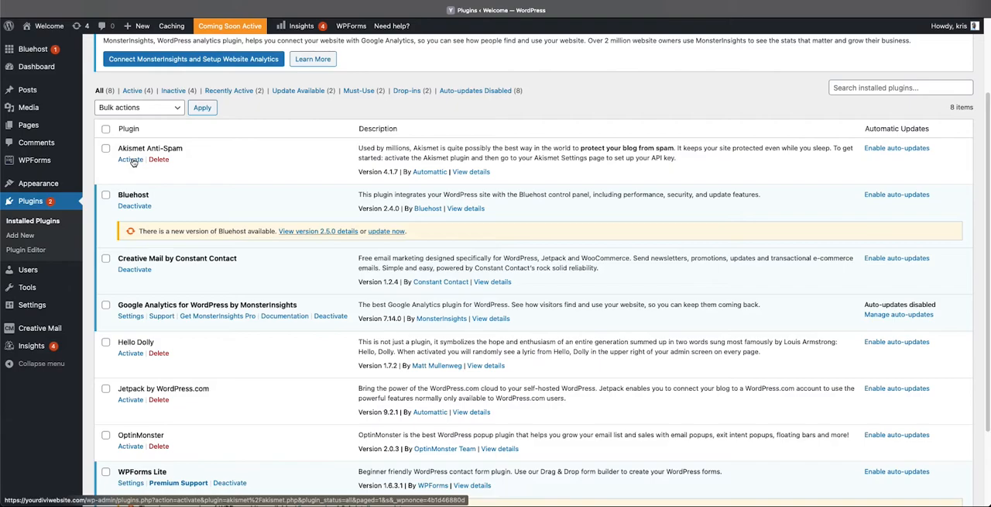
mouse_move(126, 160)
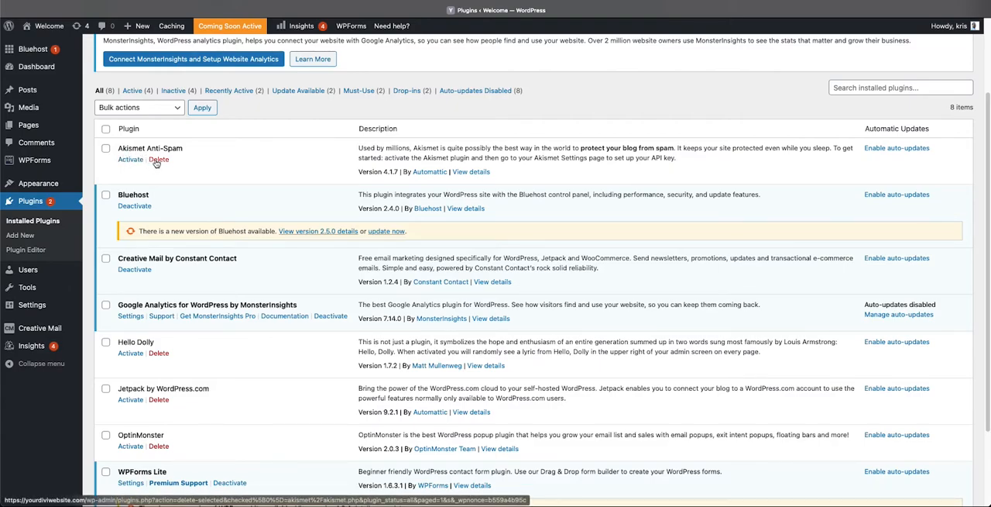
- Delete the Akismet Anti-Spam plugin and confirm
left_click(158, 160)
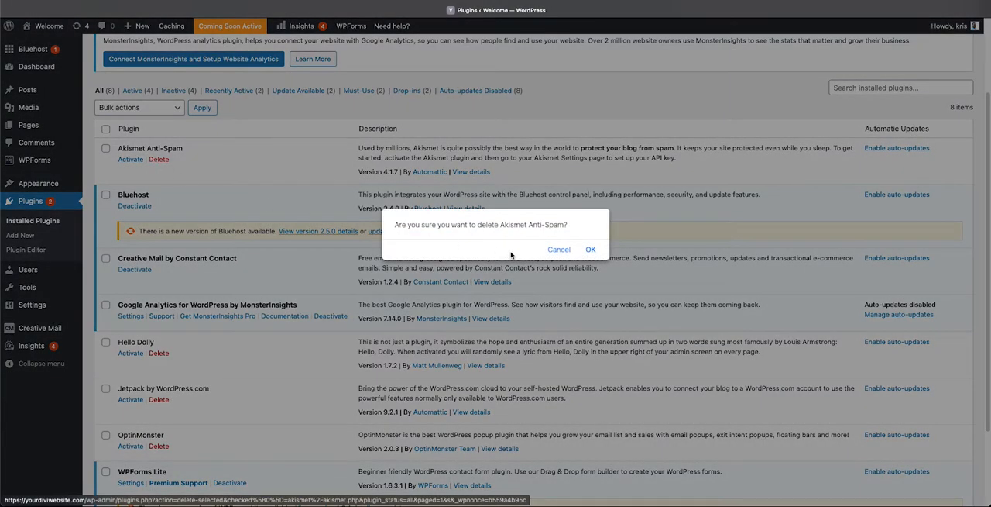
left_click(590, 250)
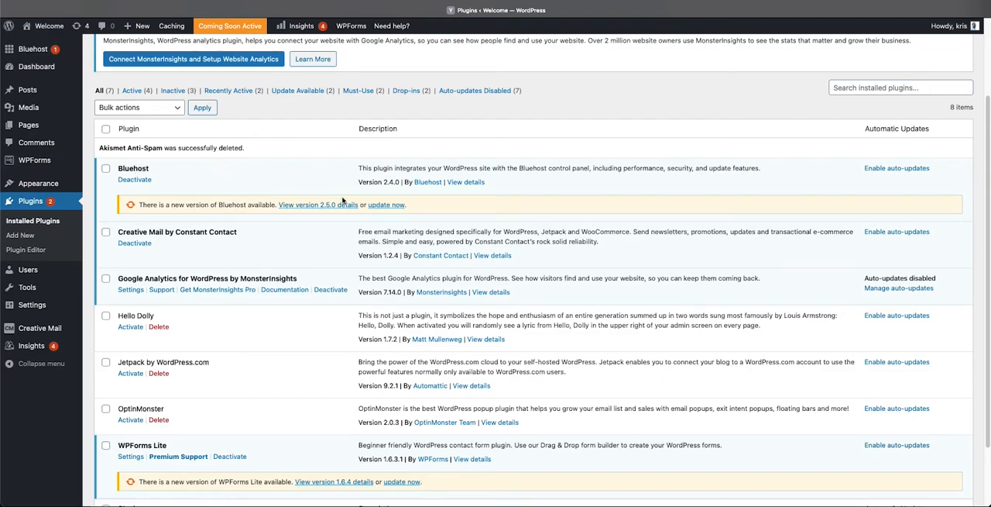
mouse_move(287, 177)
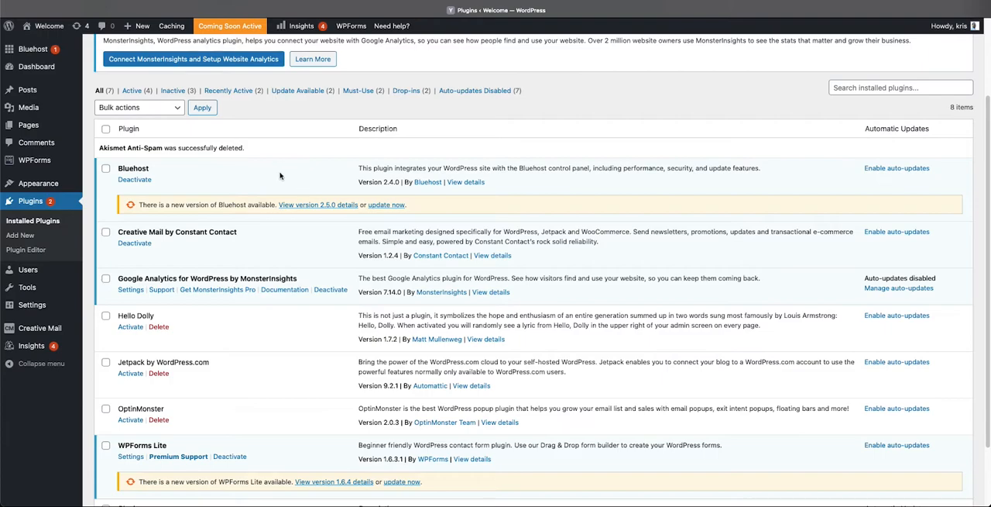
mouse_move(369, 166)
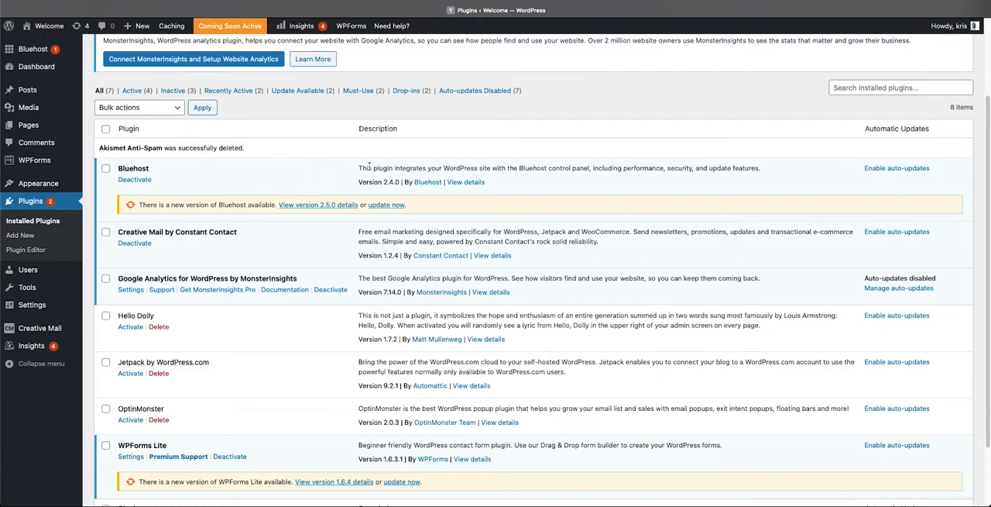
mouse_move(158, 173)
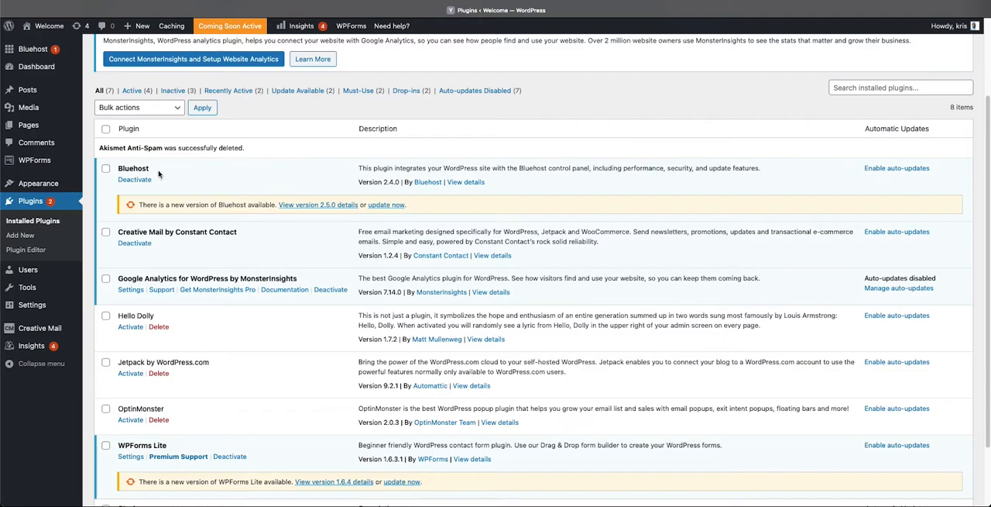
mouse_move(217, 178)
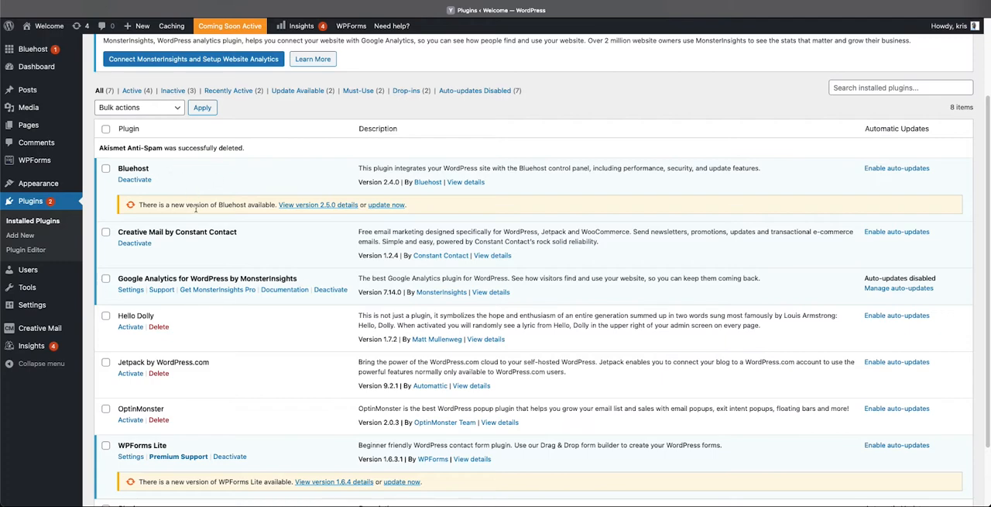
mouse_move(289, 185)
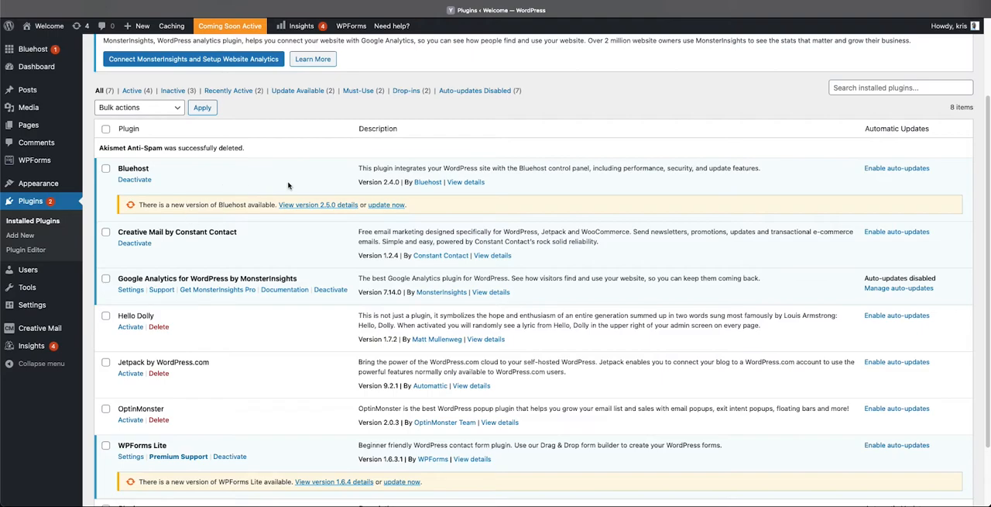
mouse_move(313, 208)
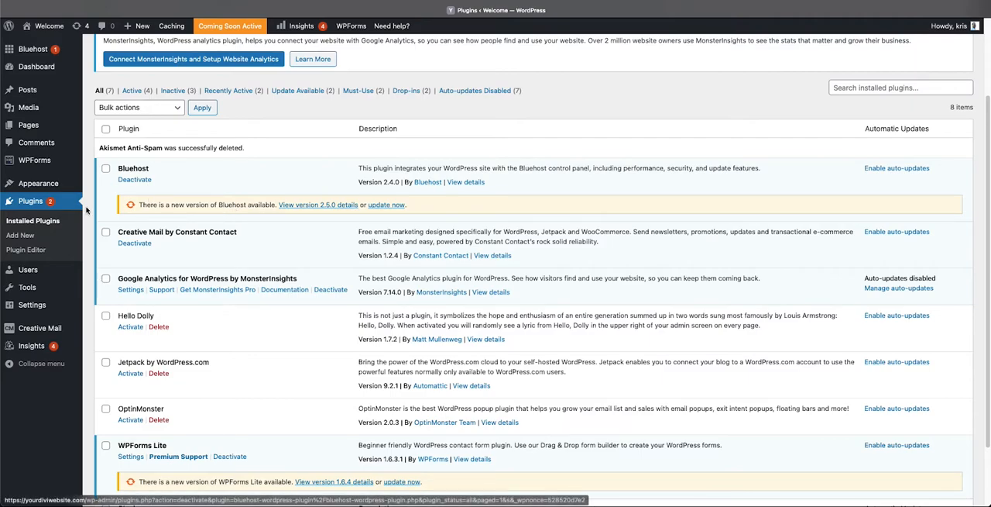
mouse_move(177, 183)
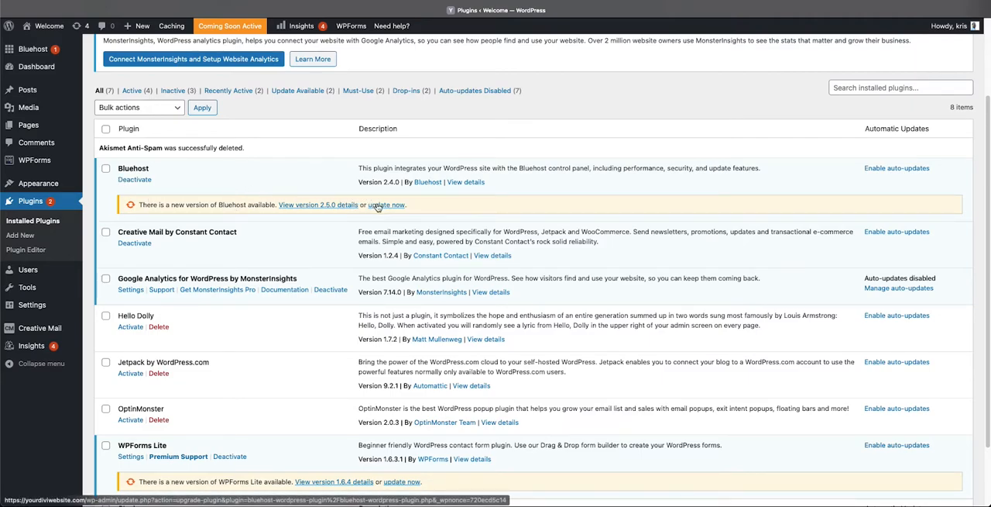
- Update the Bluehost plugin to version 2.5.0 from its update notice
left_click(387, 204)
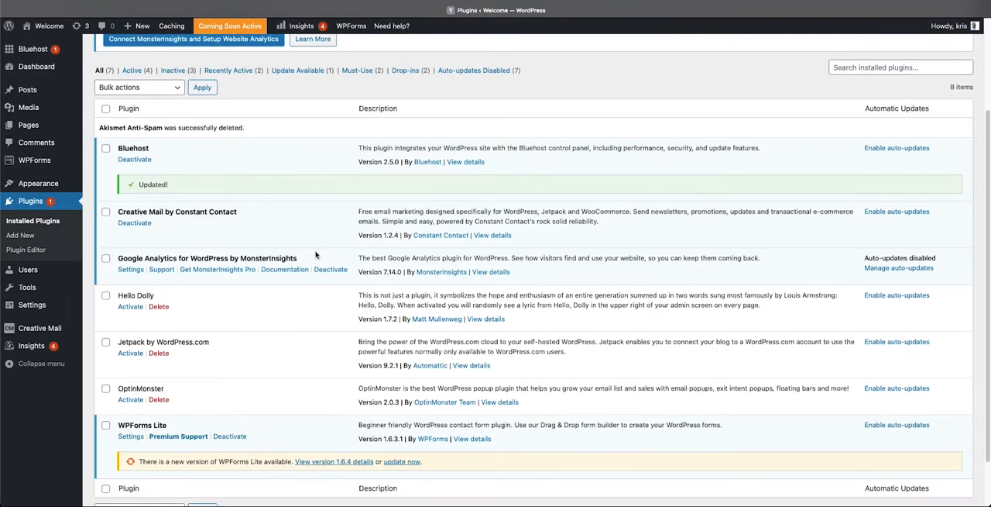
scroll("down", 3)
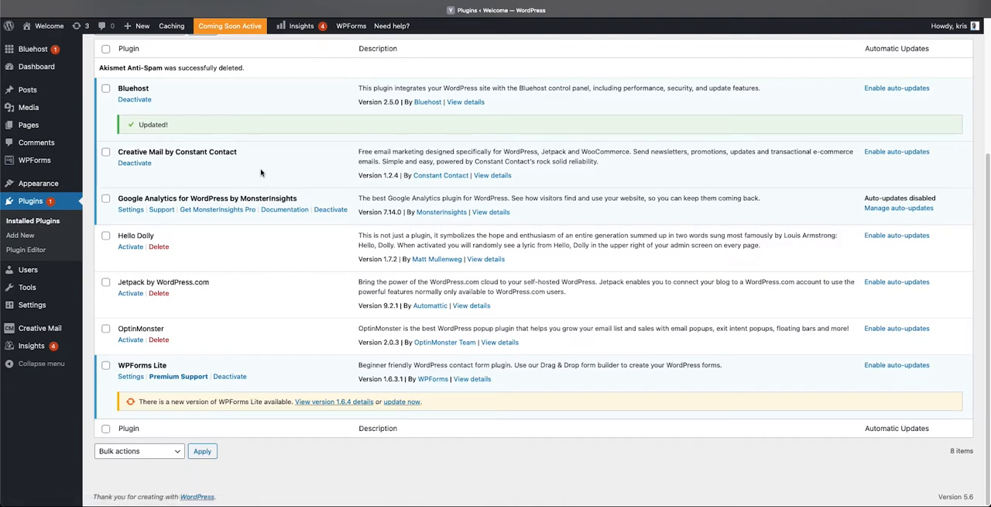
mouse_move(241, 156)
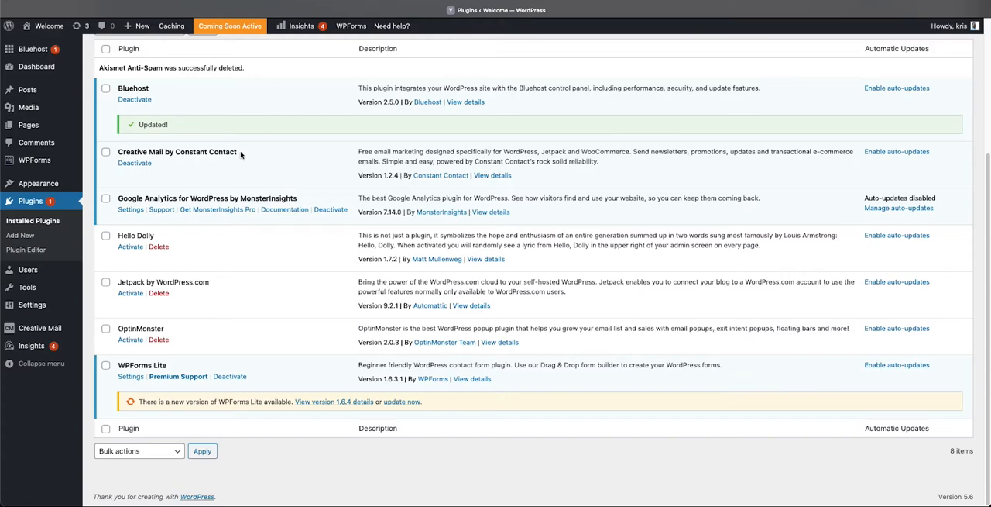
mouse_move(263, 155)
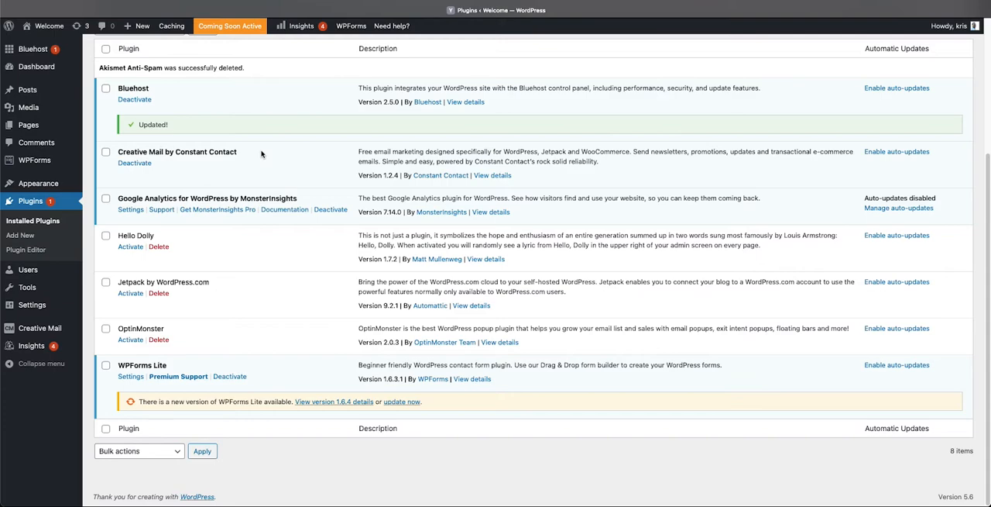
mouse_move(186, 163)
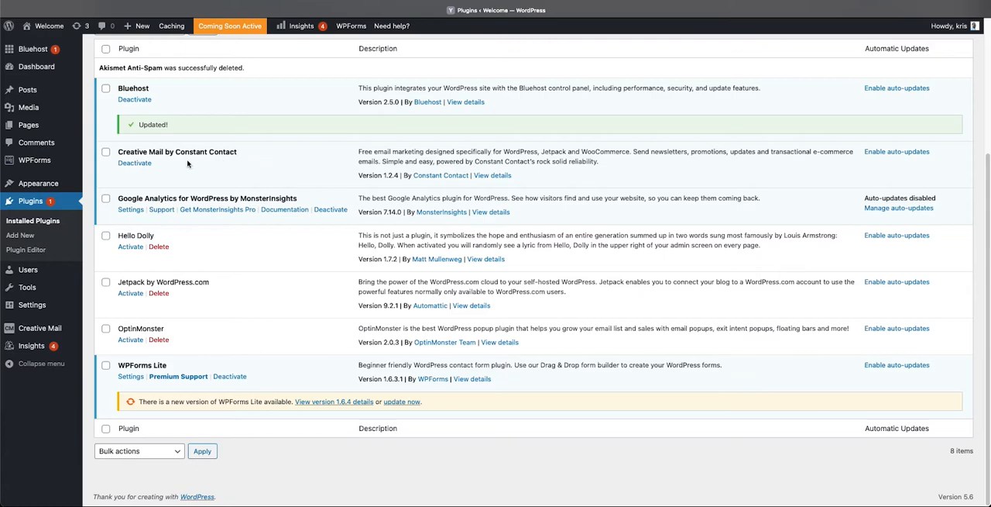
mouse_move(165, 164)
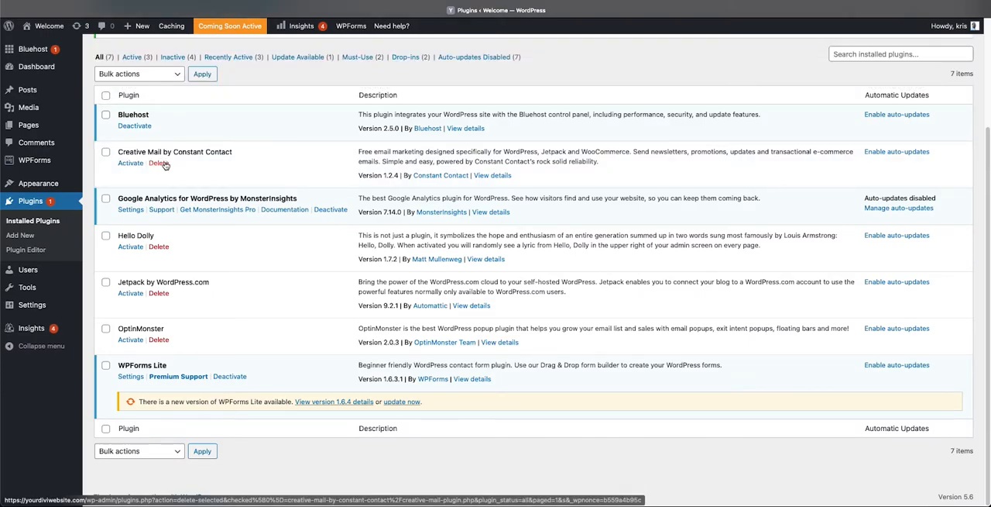
- Delete Creative Mail by Constant Contact, then deactivate Google Analytics for WordPress
left_click(158, 163)
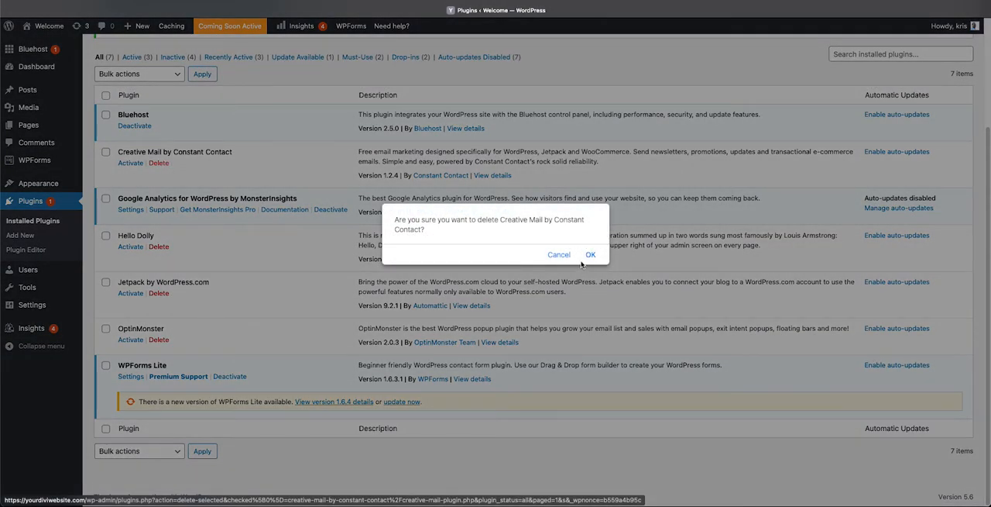
left_click(591, 254)
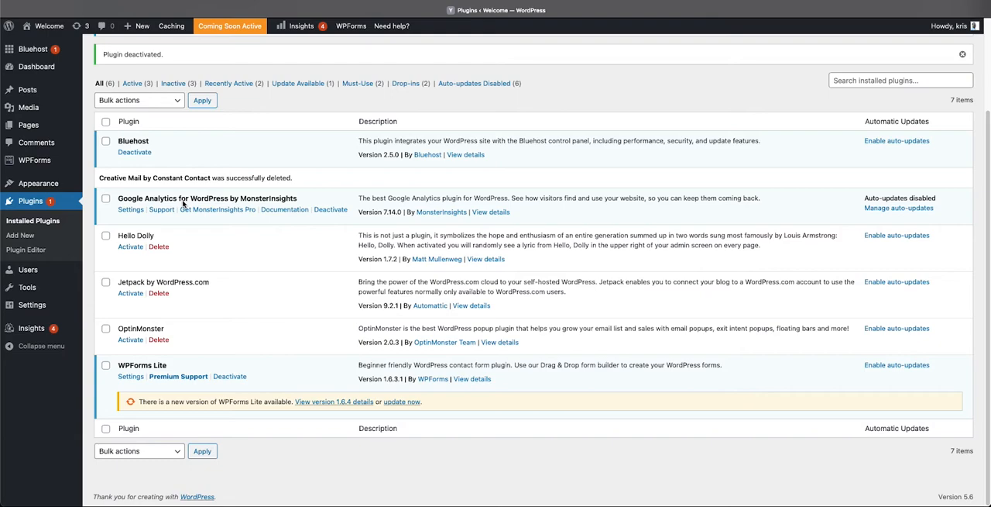
mouse_move(322, 202)
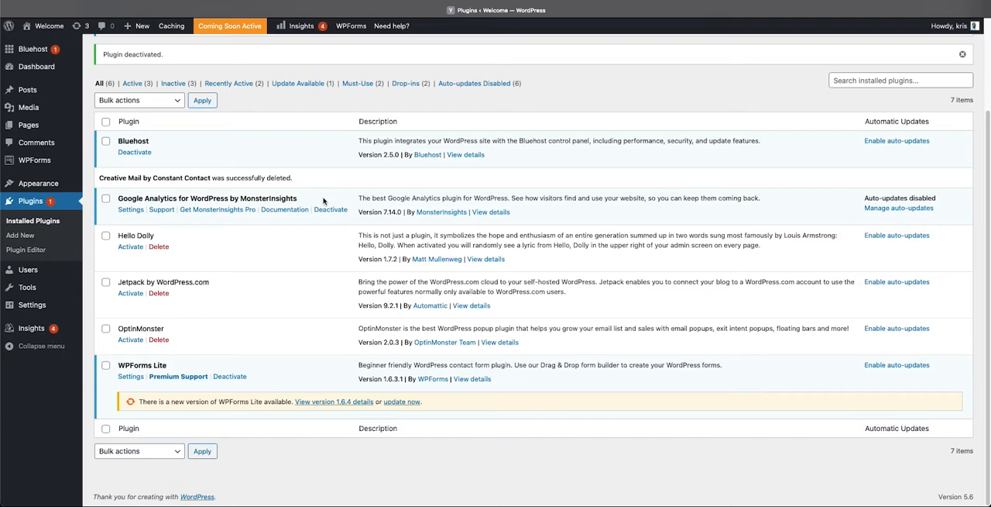
mouse_move(286, 209)
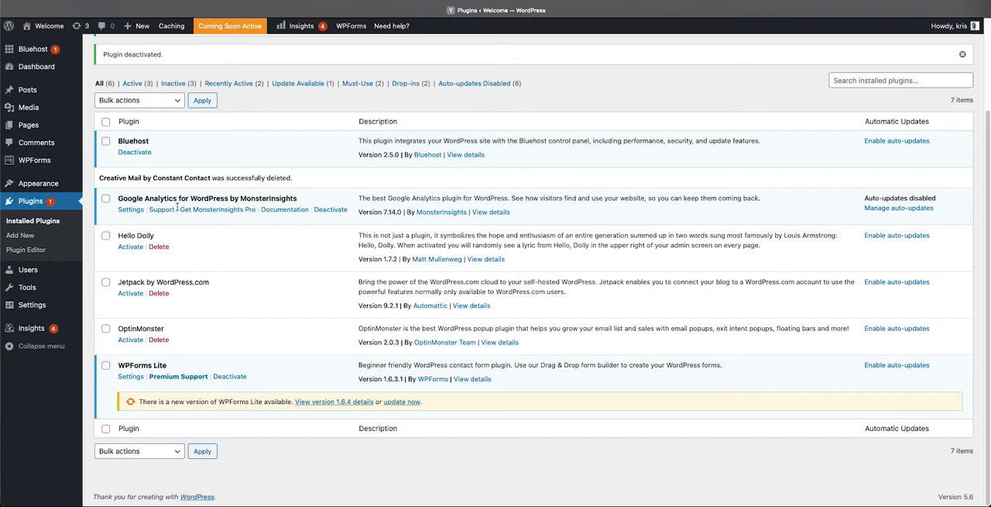
left_click(331, 209)
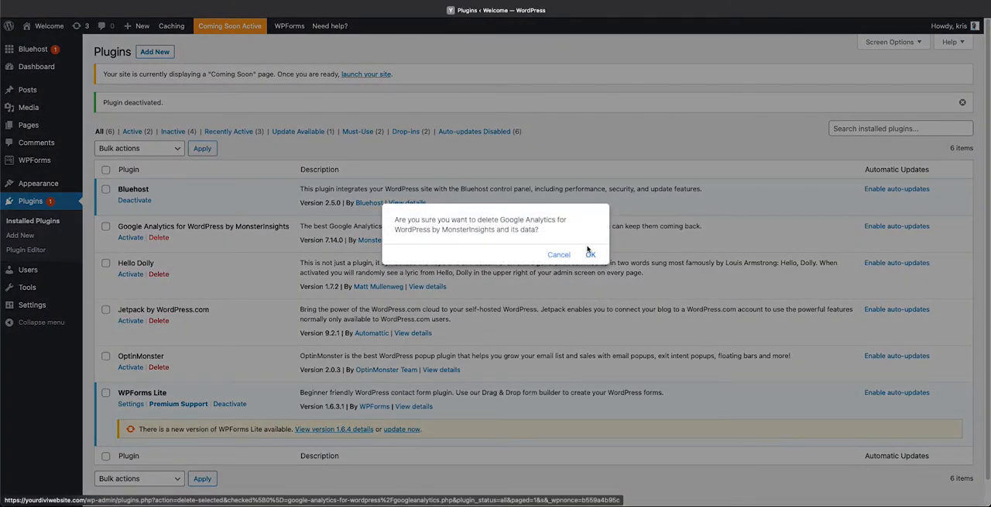
- Confirm deleting Google Analytics for WordPress and delete Hello Dolly
left_click(591, 254)
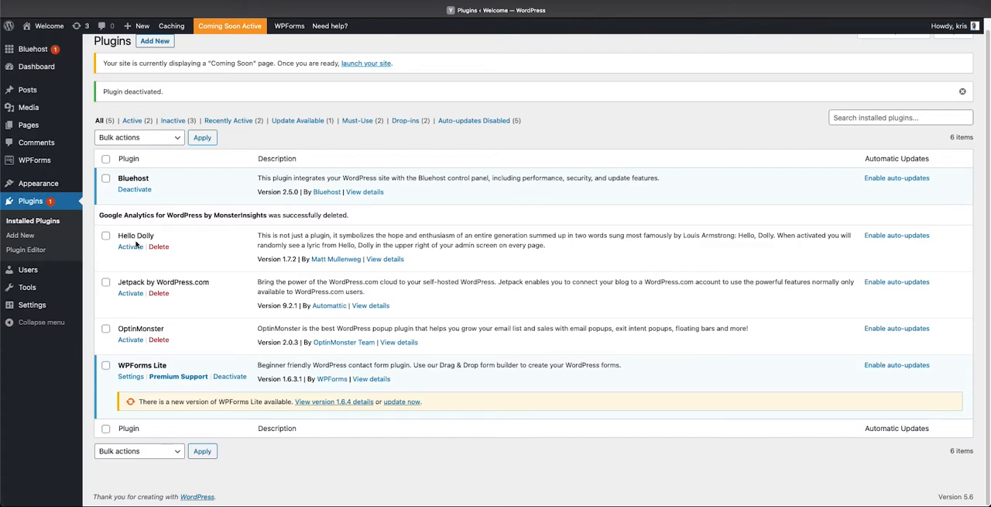
mouse_move(202, 244)
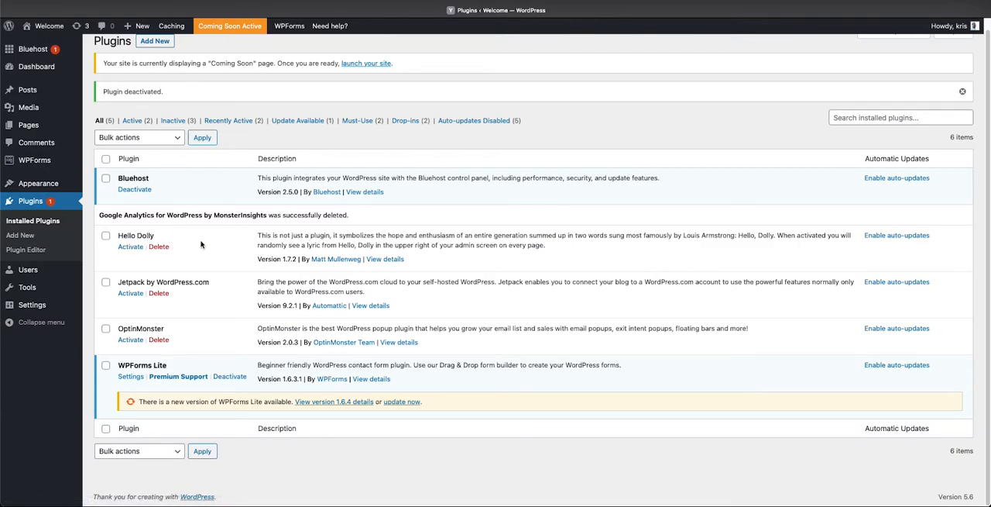
mouse_move(158, 246)
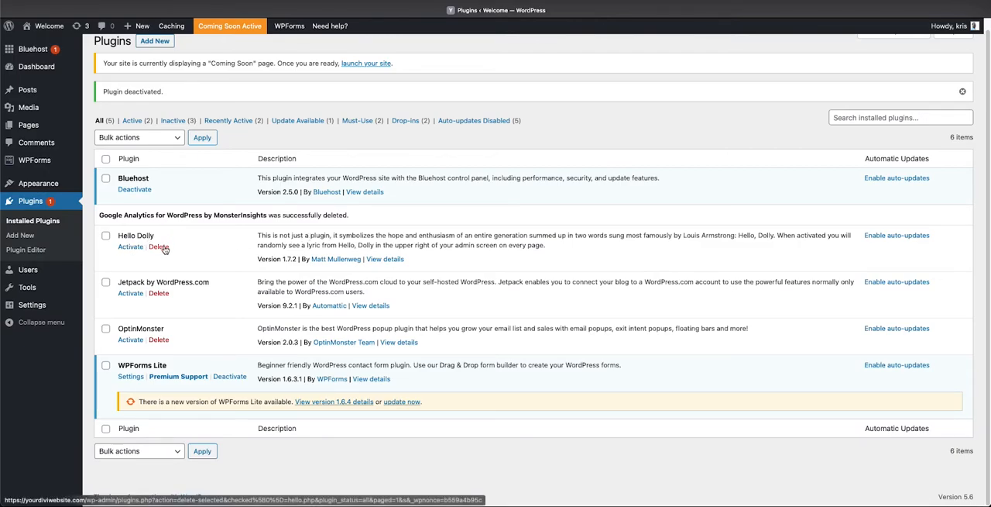
left_click(158, 246)
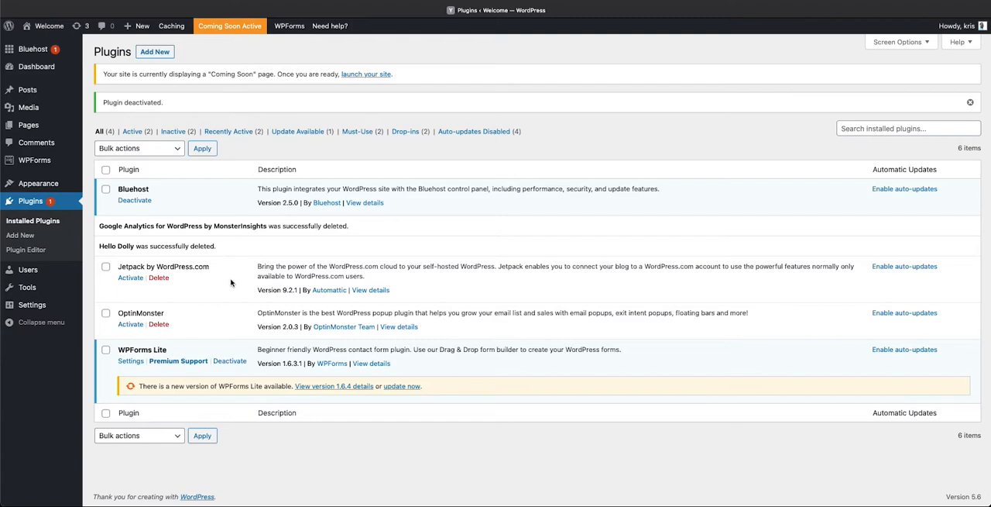
mouse_move(225, 269)
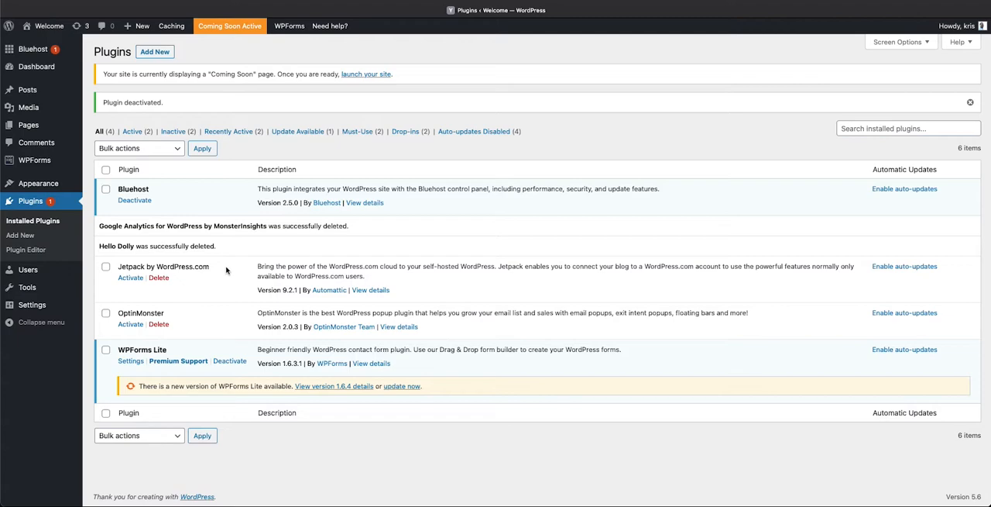
mouse_move(295, 276)
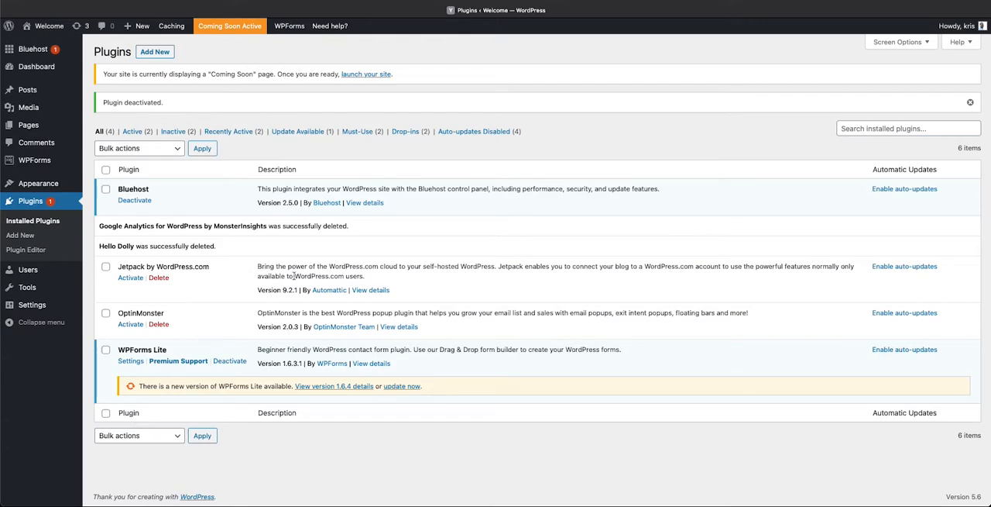
mouse_move(329, 289)
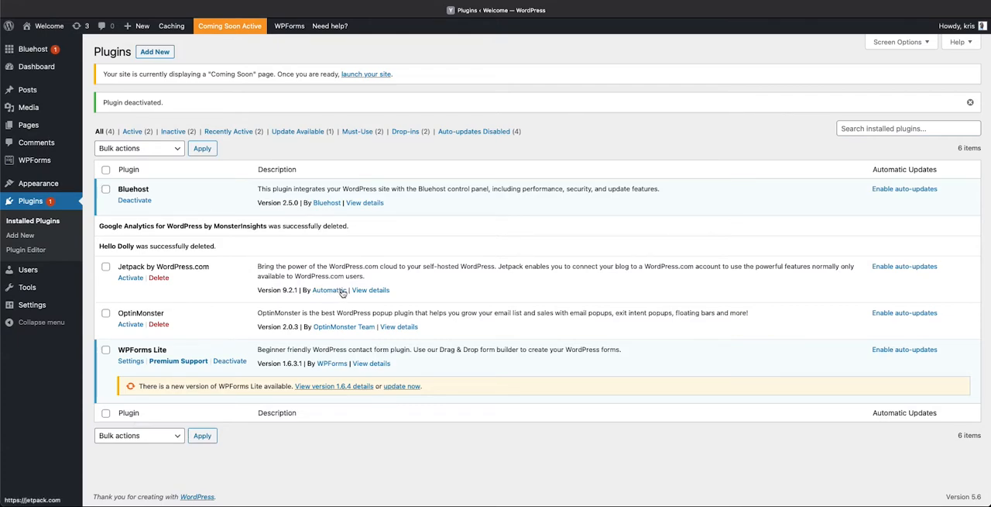
mouse_move(186, 288)
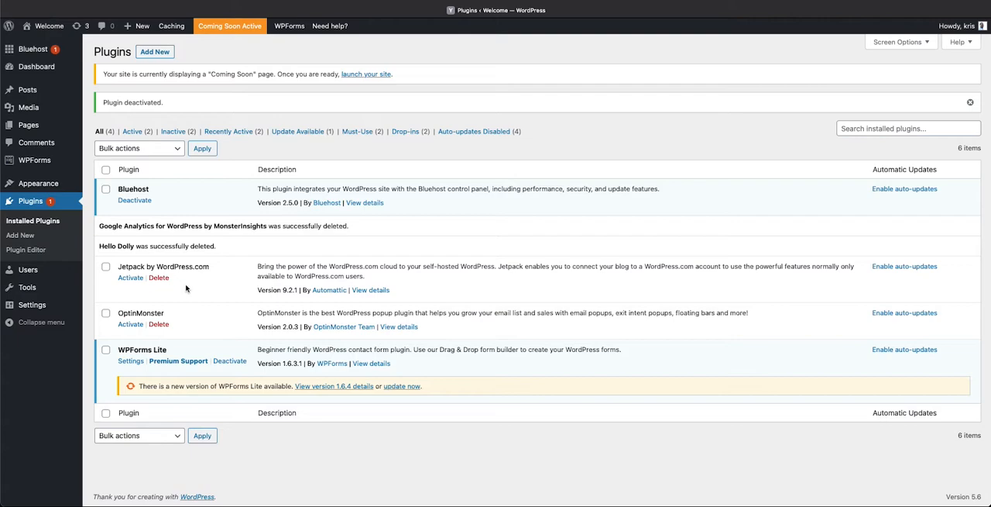
mouse_move(210, 289)
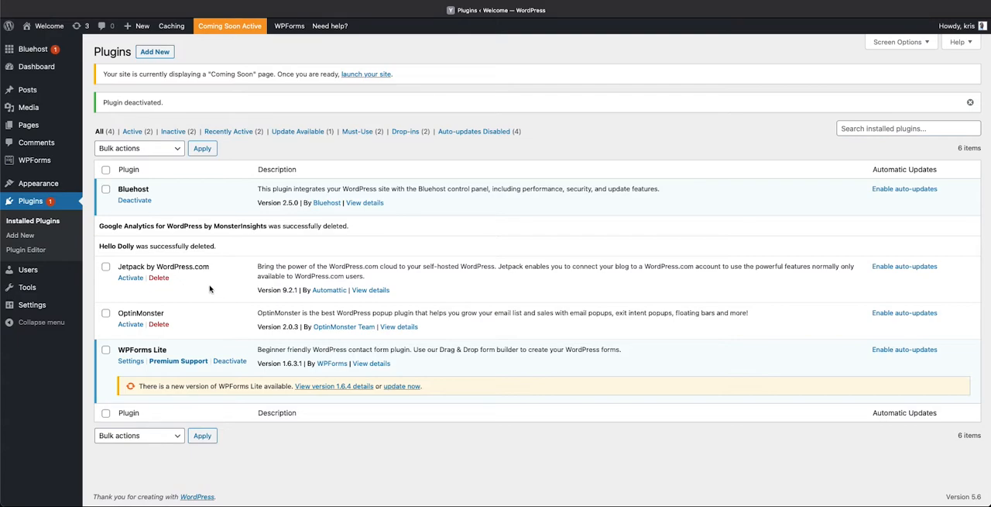
mouse_move(130, 277)
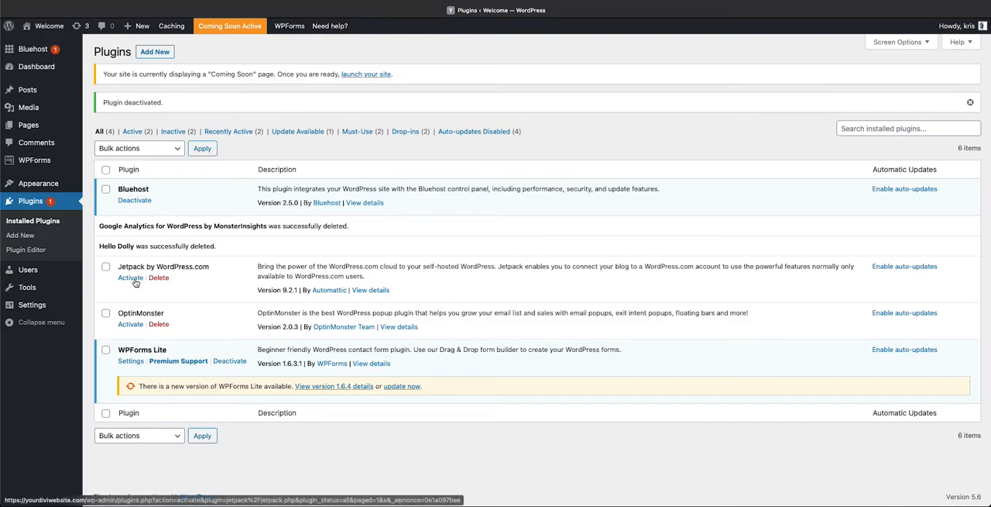
- Delete Jetpack and OptinMonster with their data, confirming each
left_click(158, 277)
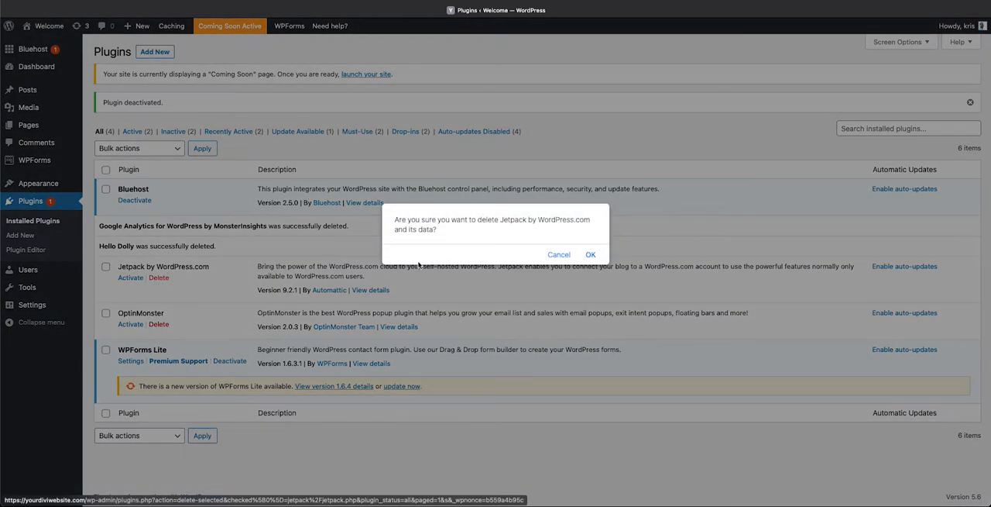
left_click(590, 254)
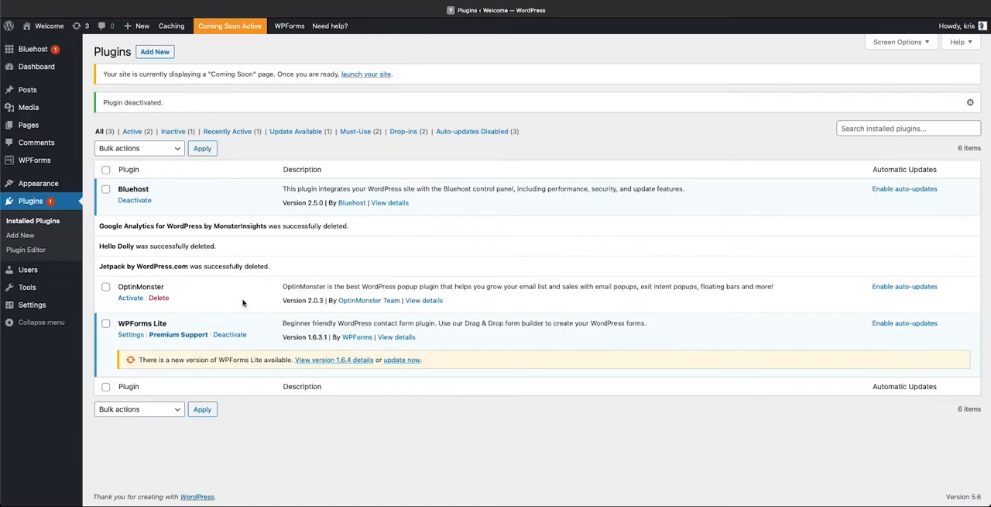
mouse_move(202, 303)
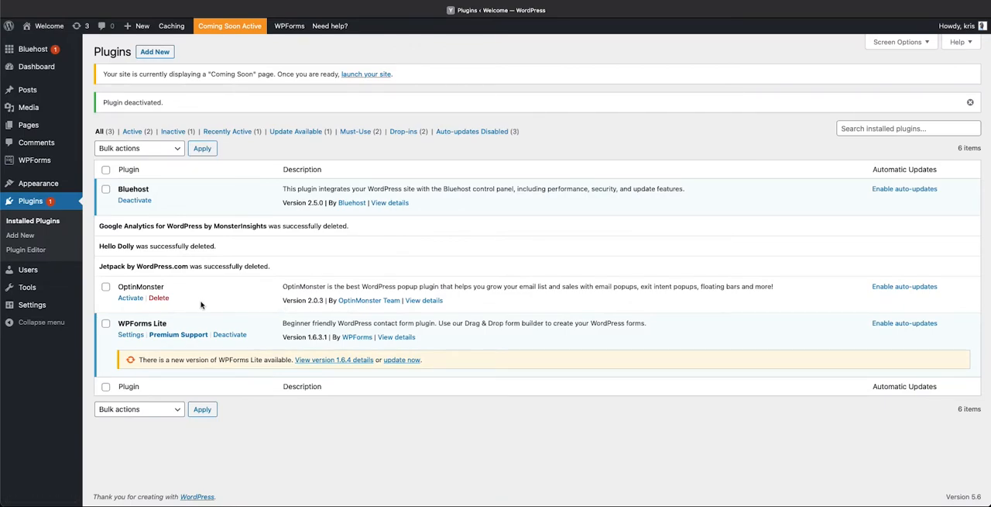
mouse_move(409, 288)
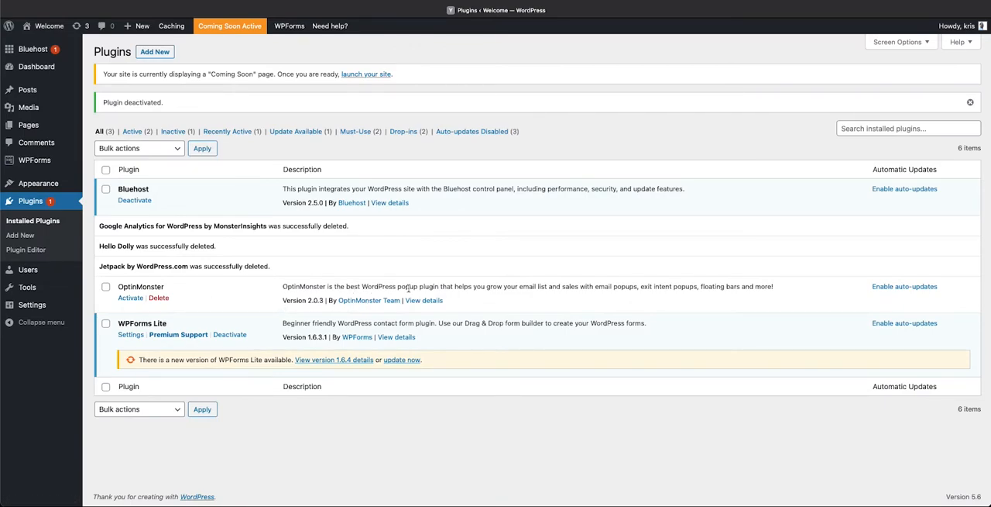
mouse_move(262, 291)
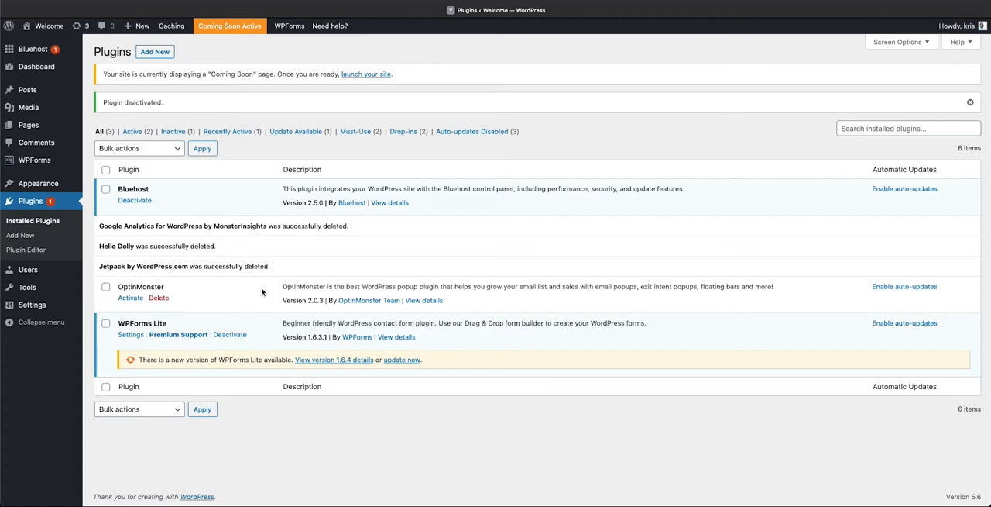
mouse_move(257, 286)
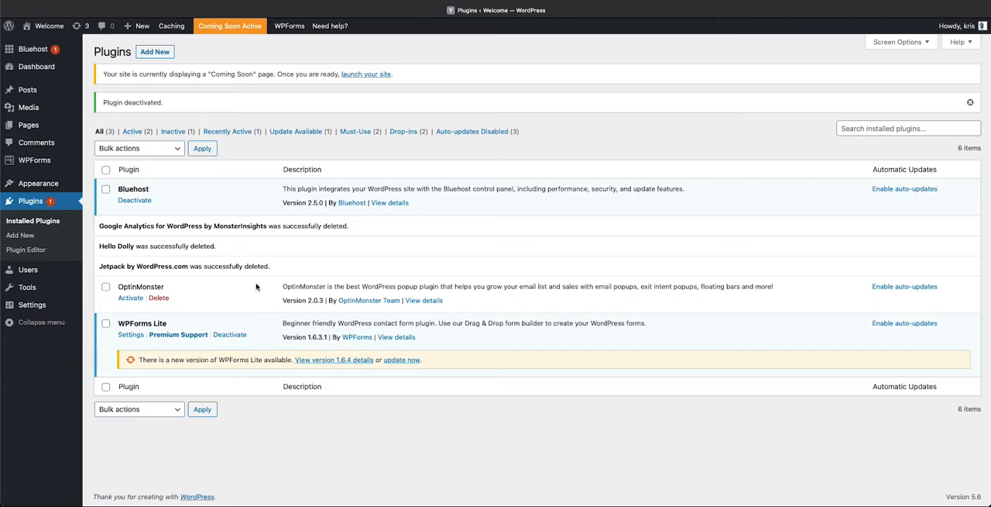
mouse_move(171, 289)
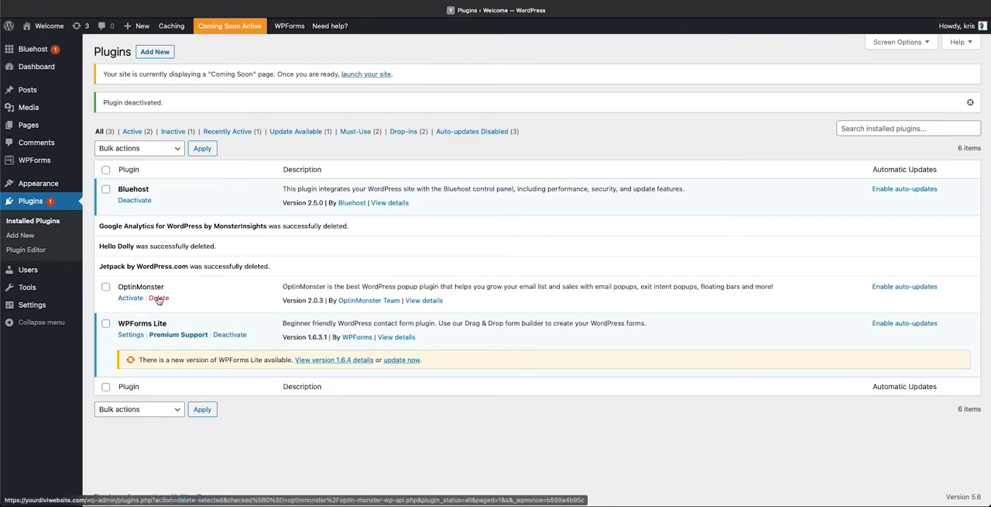
left_click(158, 297)
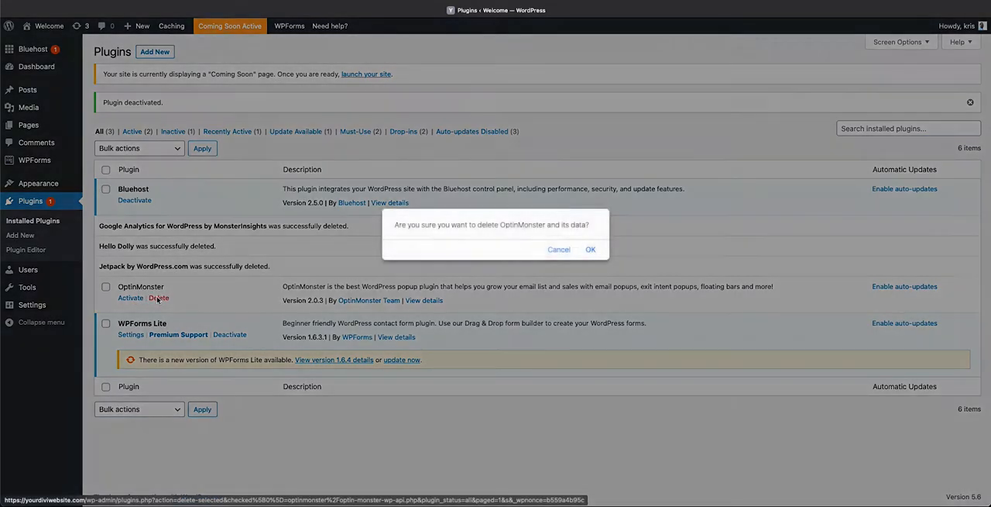
left_click(591, 248)
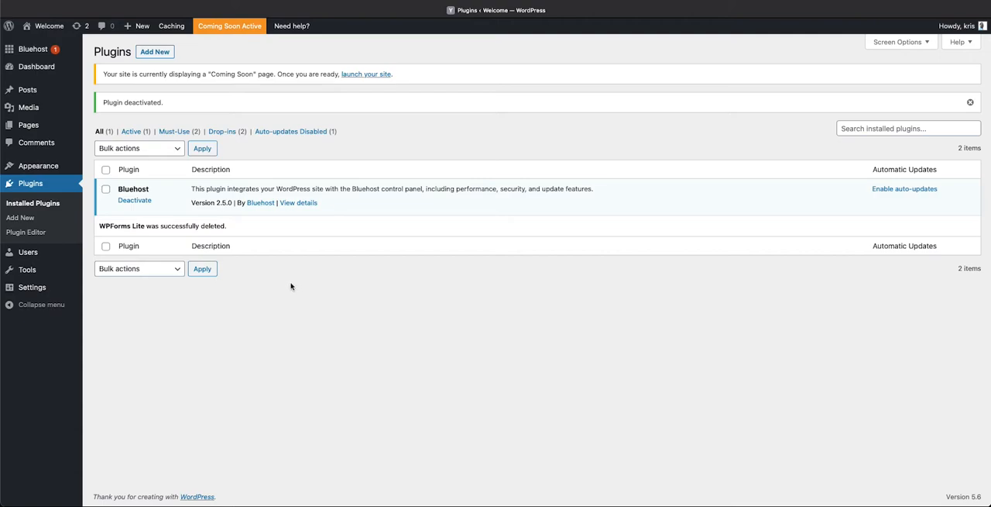
mouse_move(296, 282)
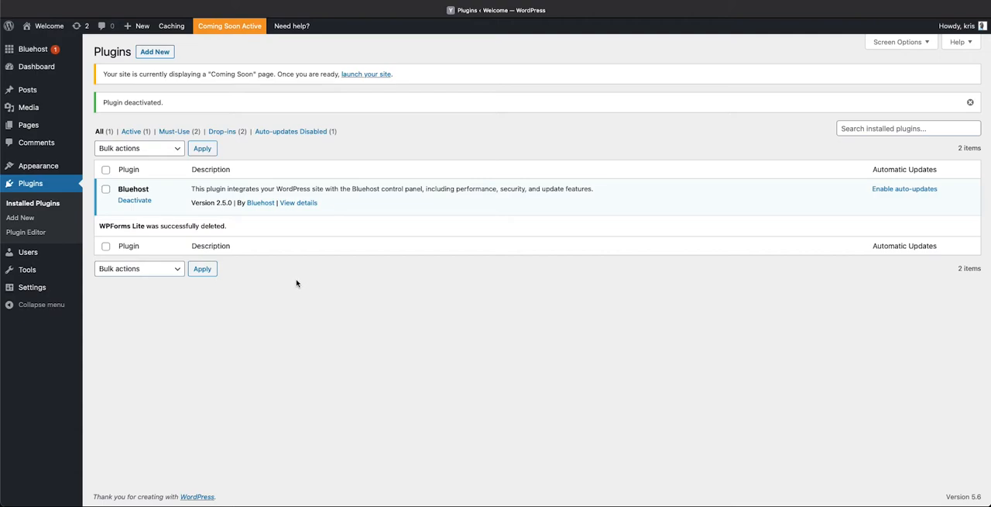
mouse_move(288, 264)
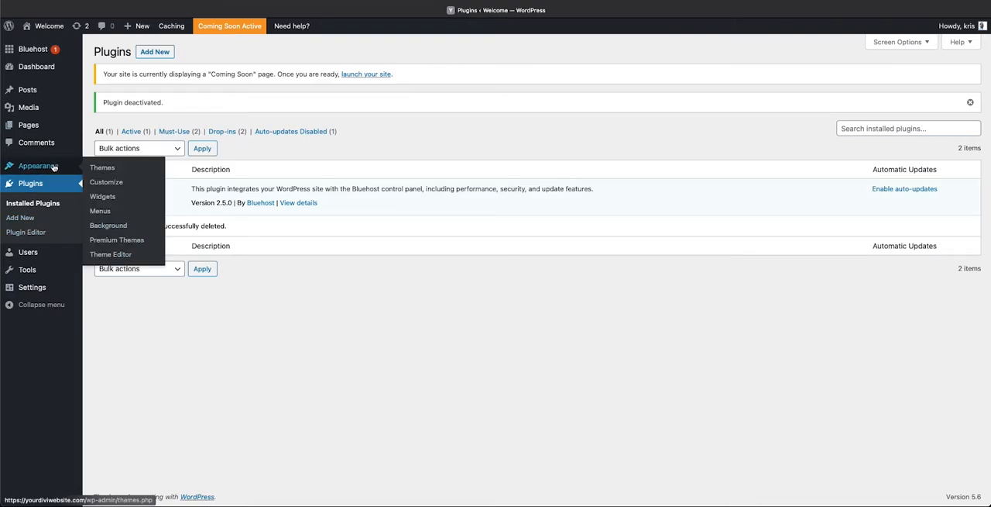
- On the Themes page, delete the Twenty Twenty-One theme and confirm
left_click(102, 167)
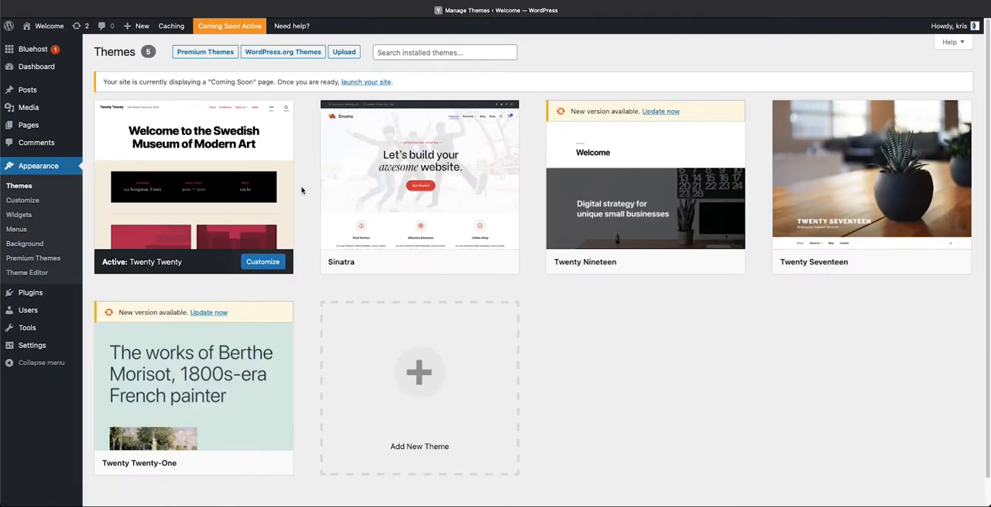
mouse_move(194, 186)
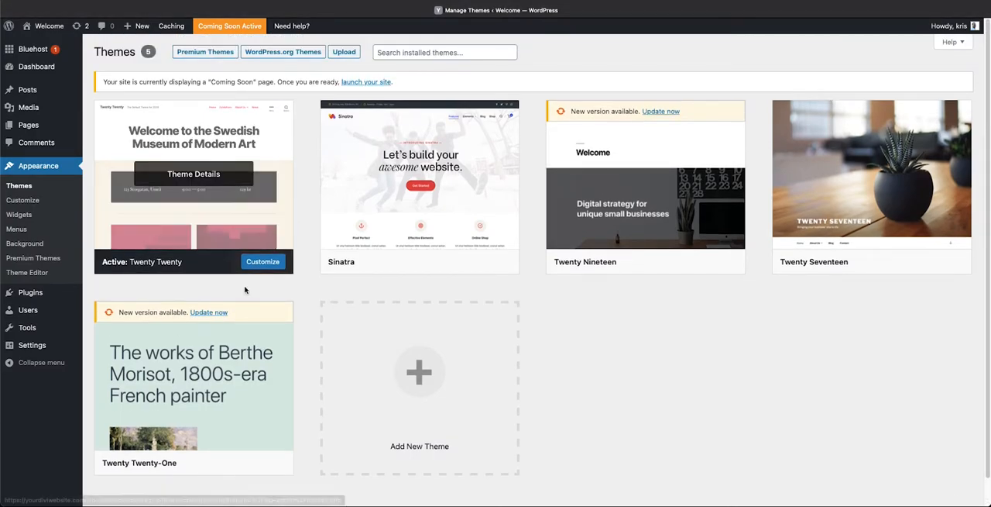
mouse_move(306, 171)
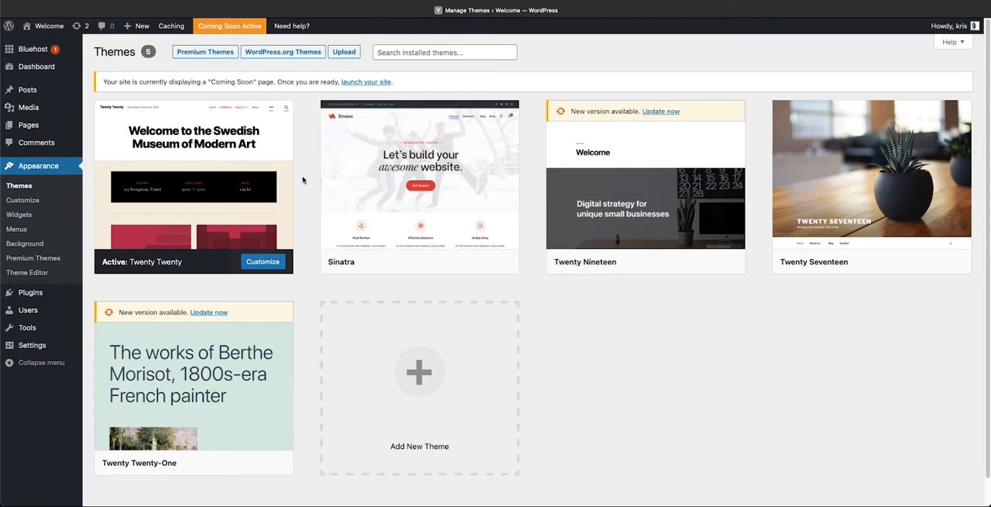
mouse_move(309, 186)
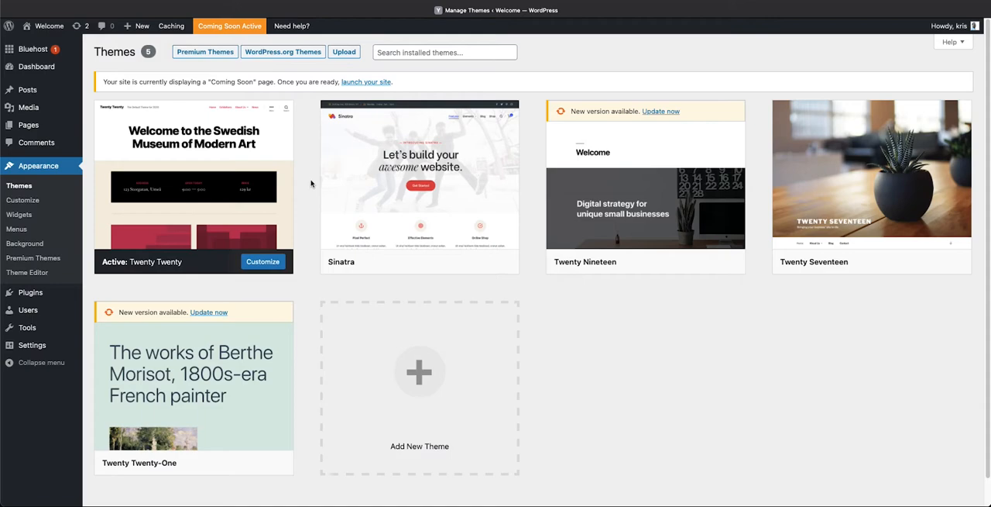
mouse_move(304, 147)
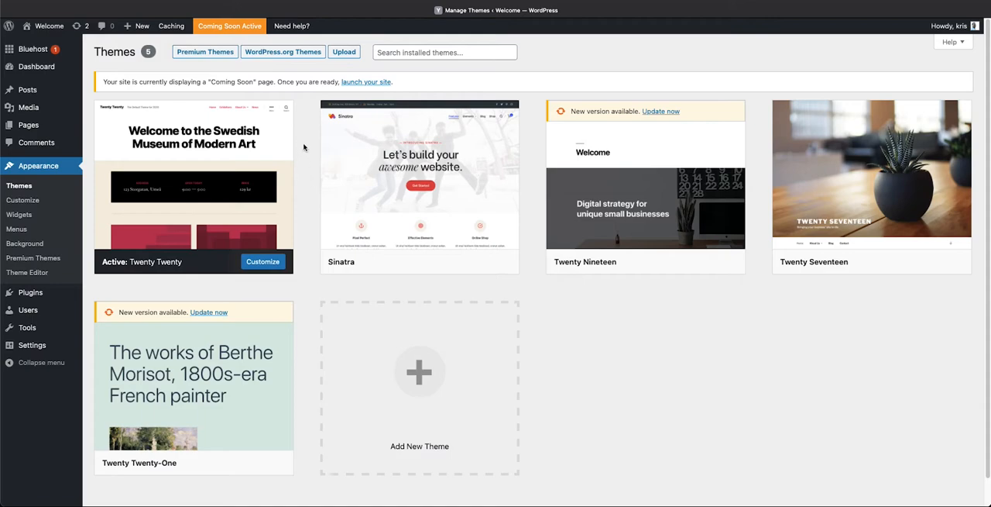
mouse_move(194, 179)
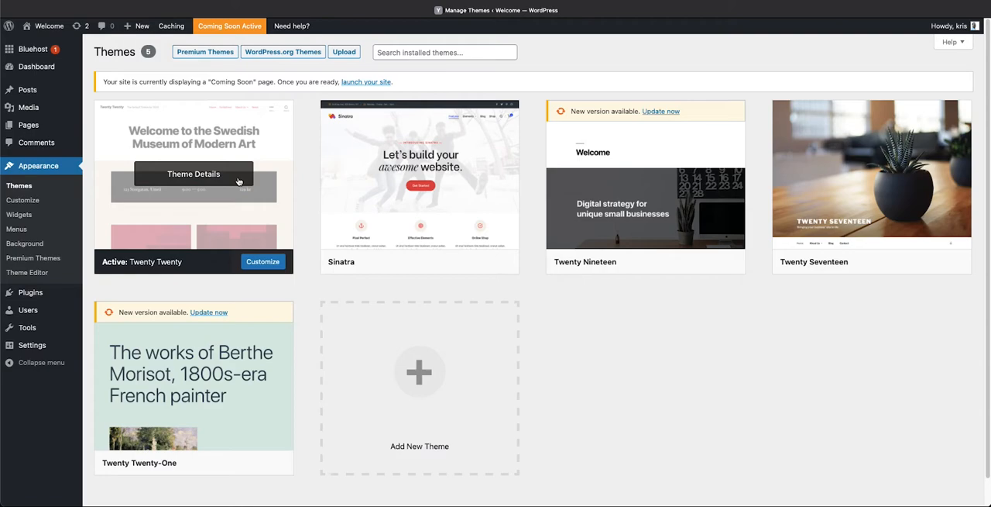
mouse_move(302, 214)
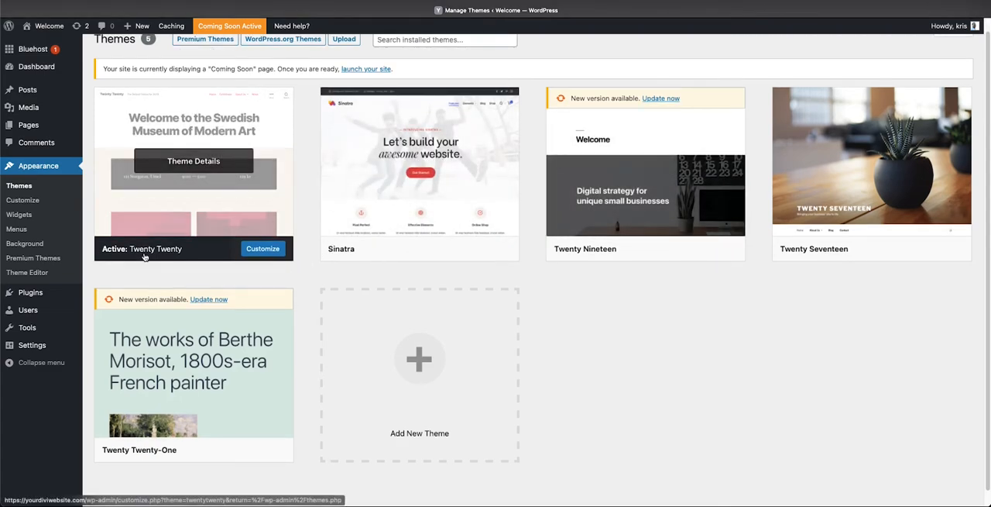
mouse_move(200, 282)
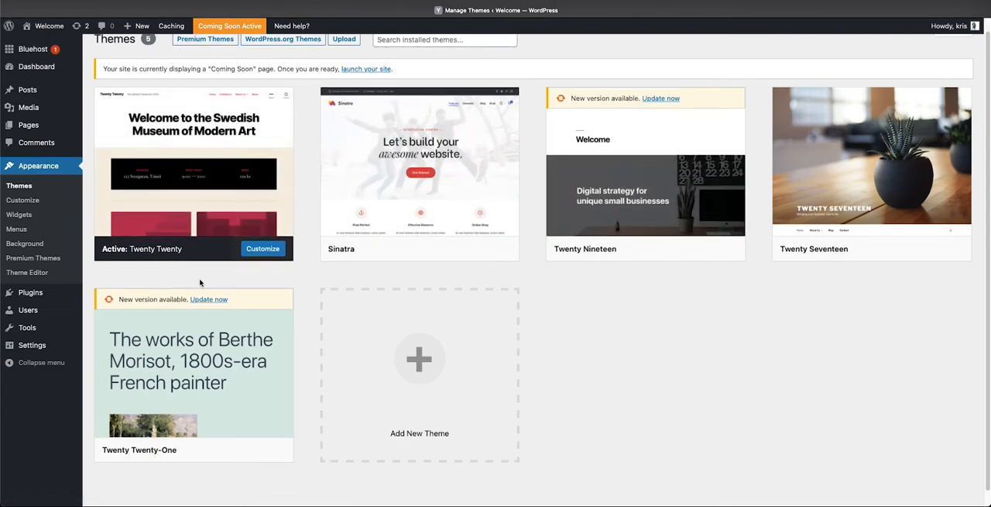
mouse_move(194, 372)
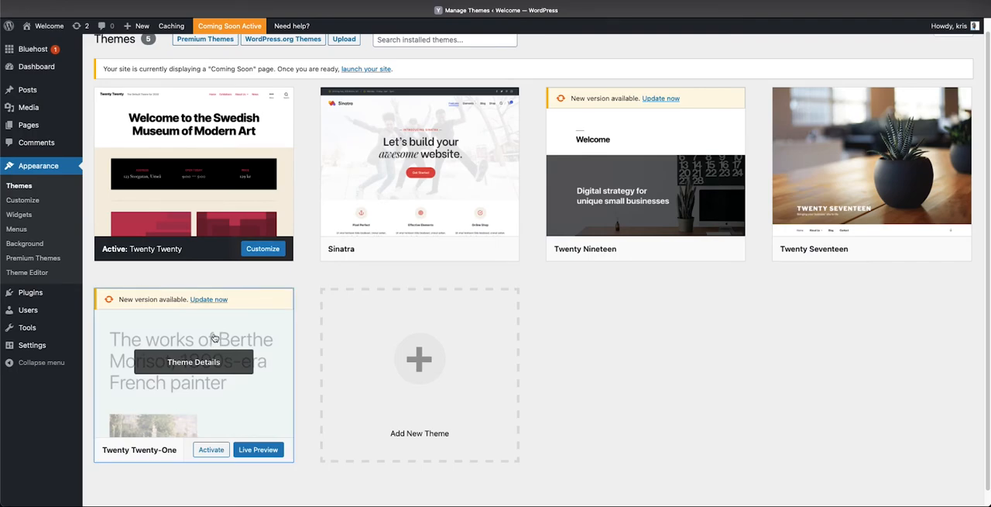
left_click(192, 360)
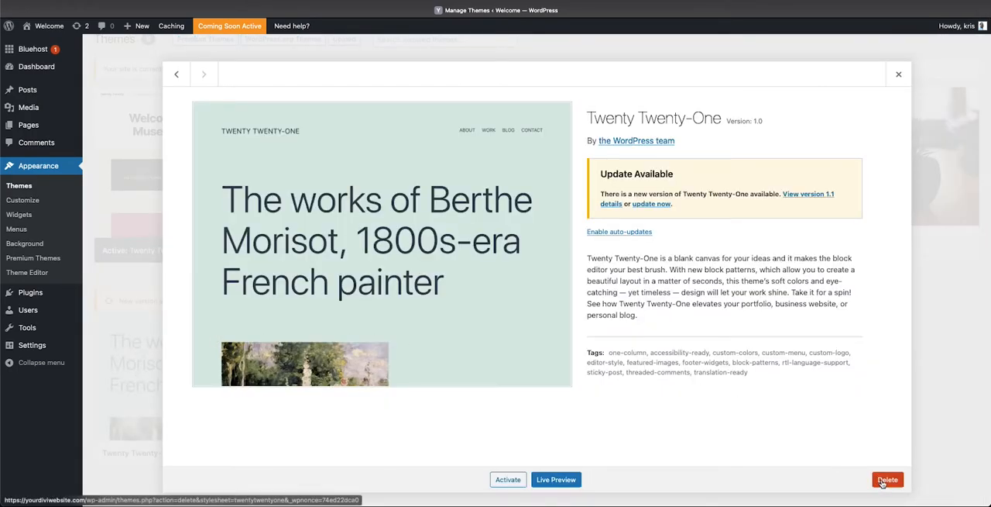
left_click(888, 479)
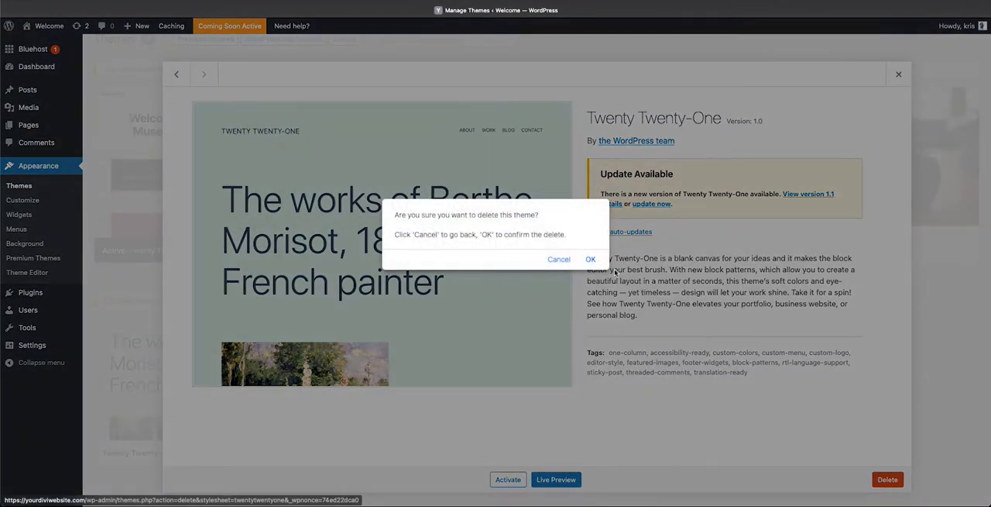
left_click(591, 259)
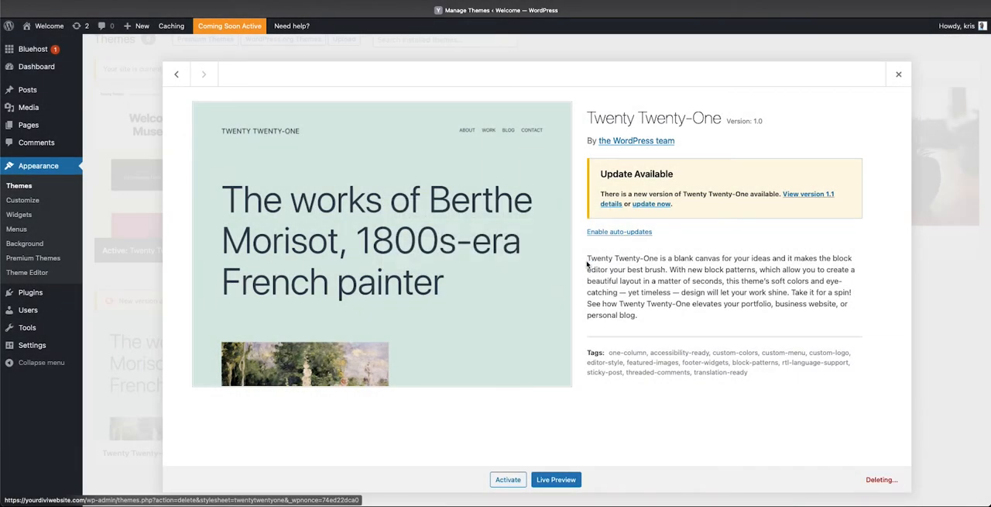
- Delete Sinatra and the remaining unused themes, leaving only Twenty Twenty
left_click(899, 74)
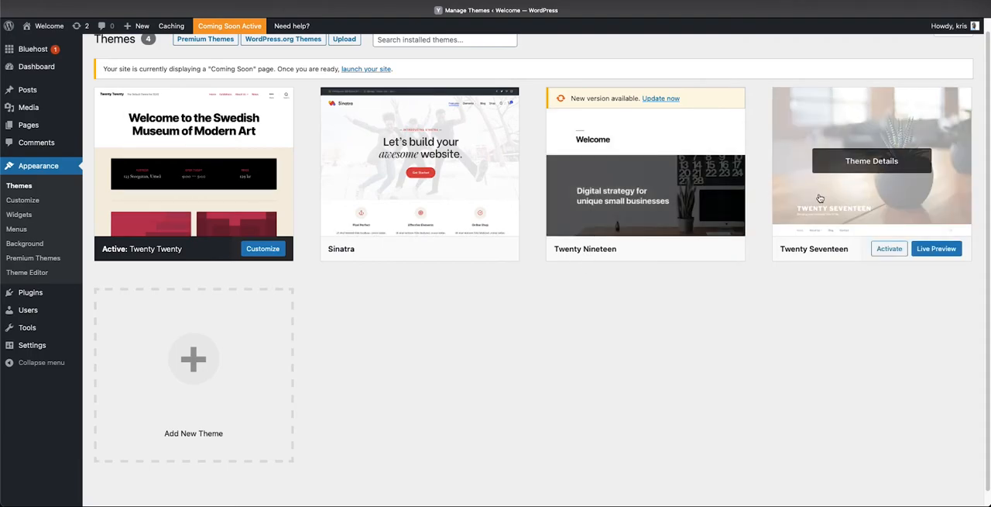
left_click(419, 169)
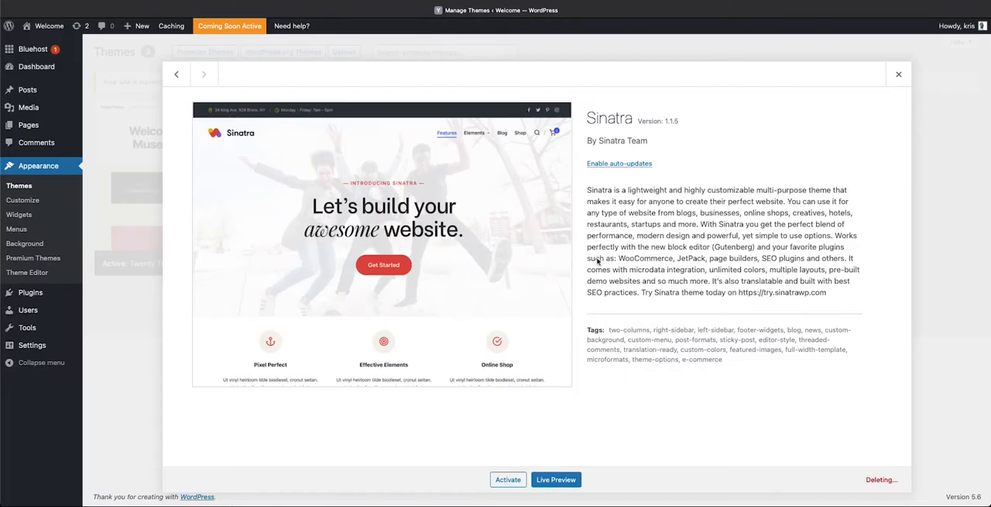
left_click(899, 74)
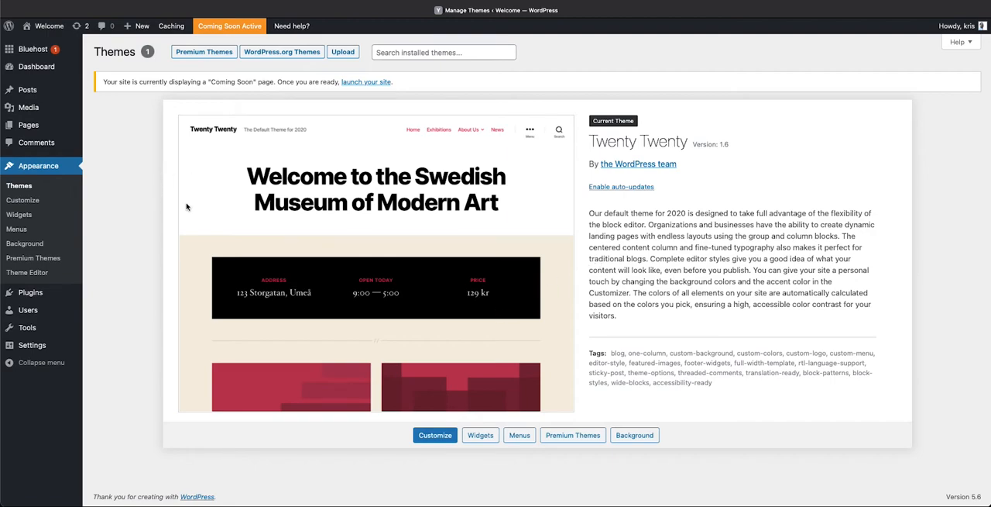
mouse_move(138, 177)
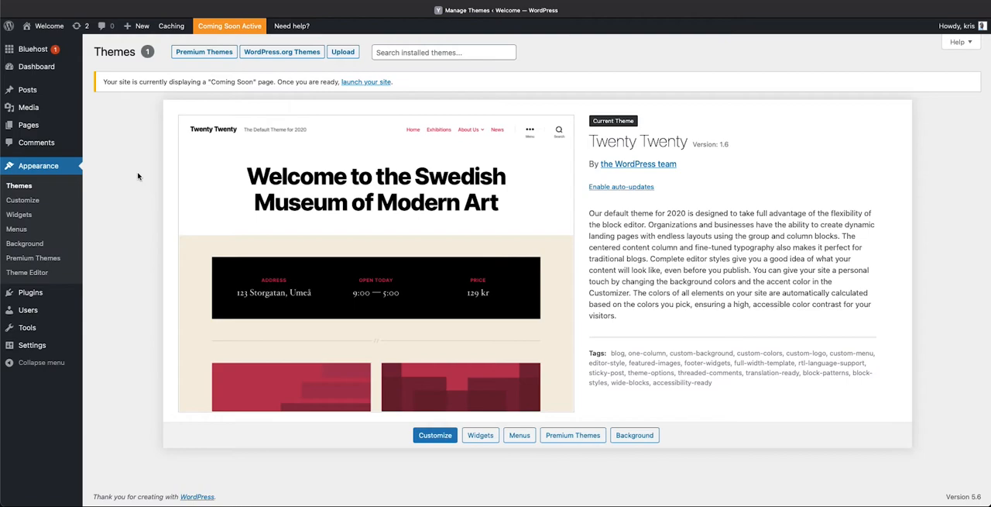
mouse_move(154, 167)
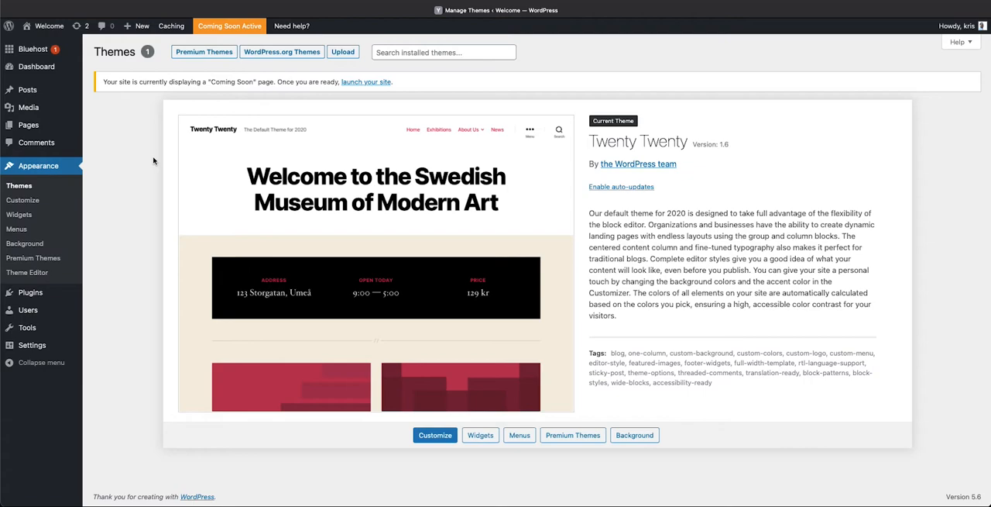
mouse_move(146, 162)
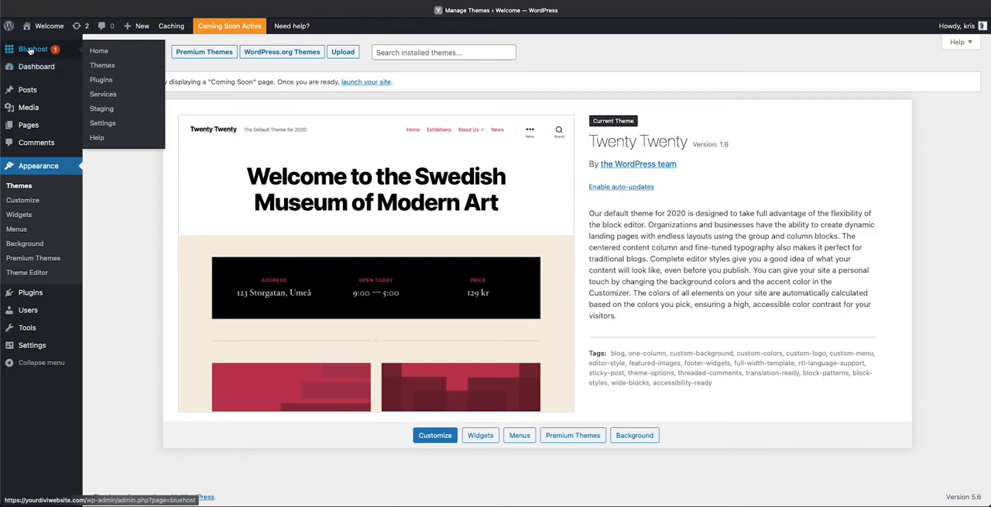
left_click(35, 65)
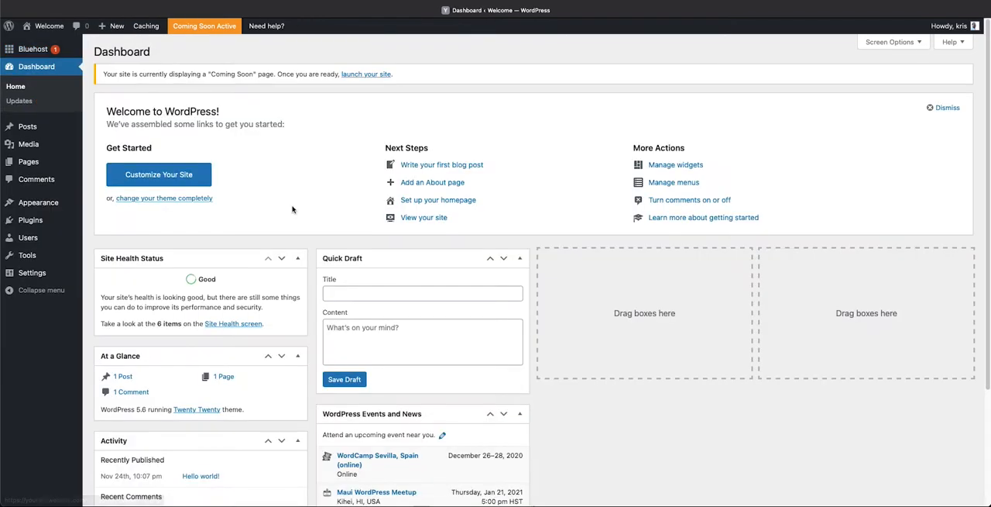
scroll("down", 3)
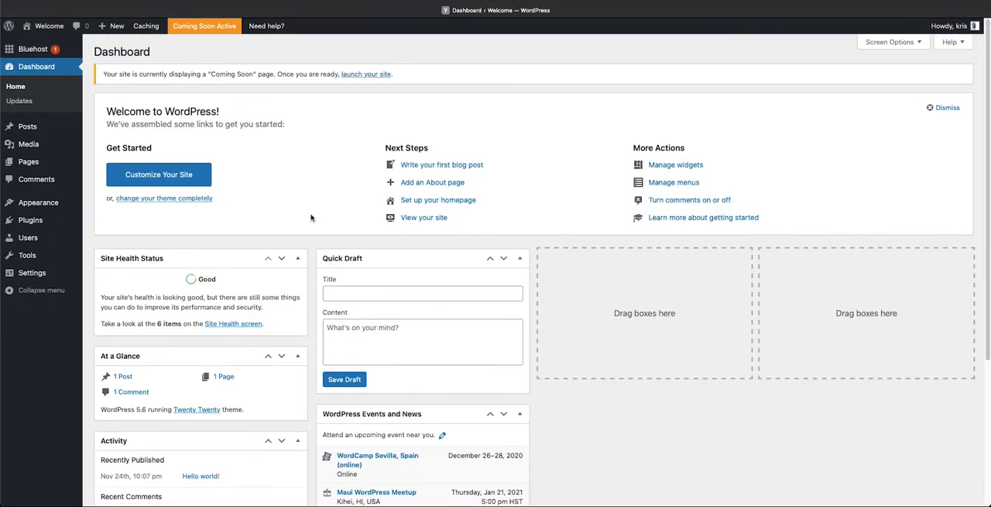
mouse_move(18, 100)
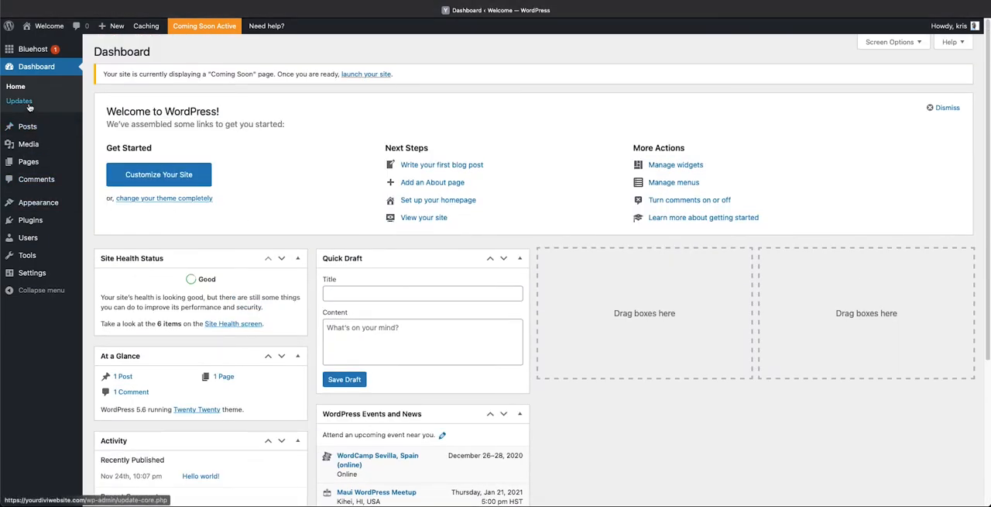
mouse_move(34, 307)
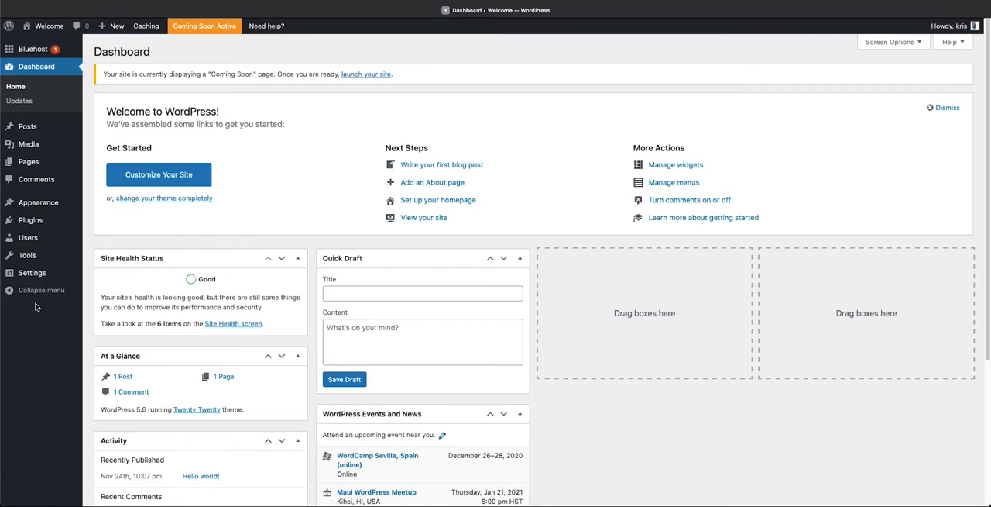
mouse_move(468, 55)
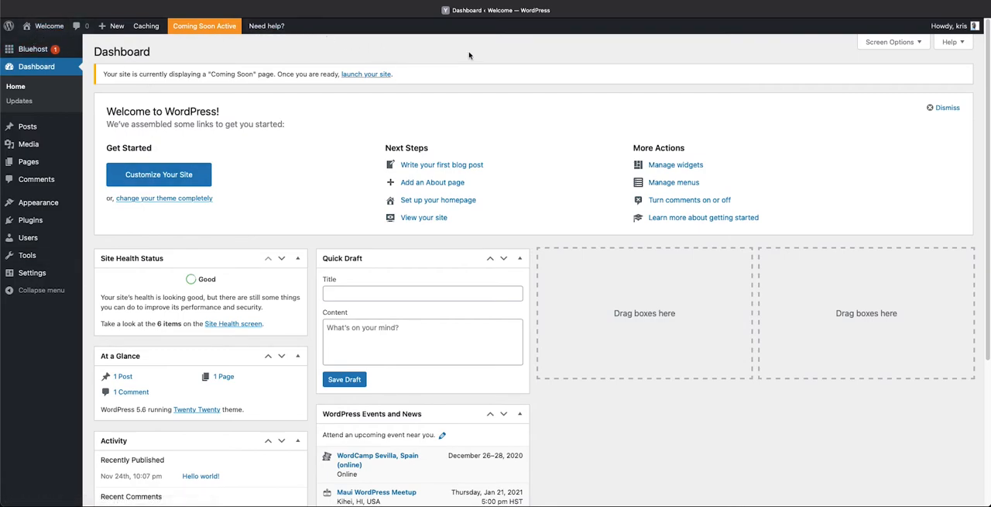
mouse_move(494, 55)
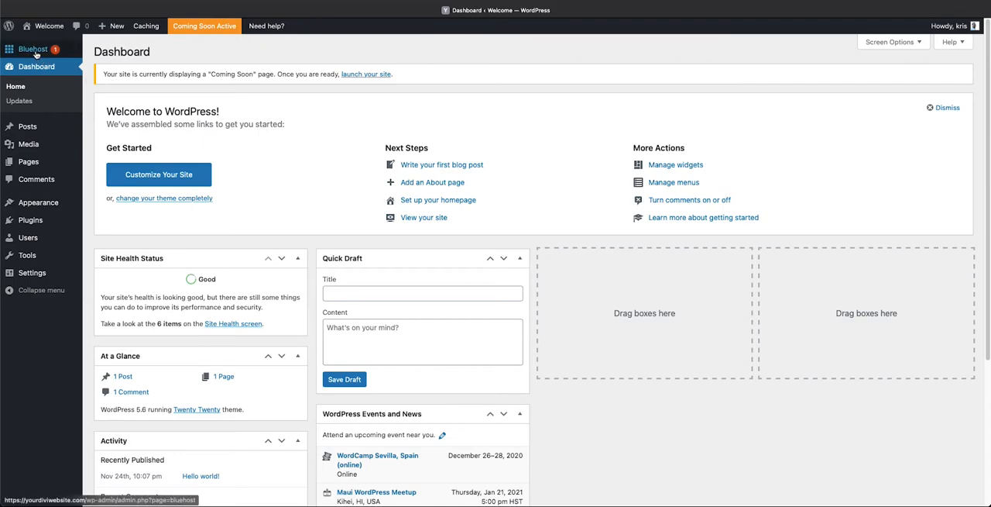
- View the Bluehost plugin's own admin page, which reports the plugin failed to load
left_click(32, 49)
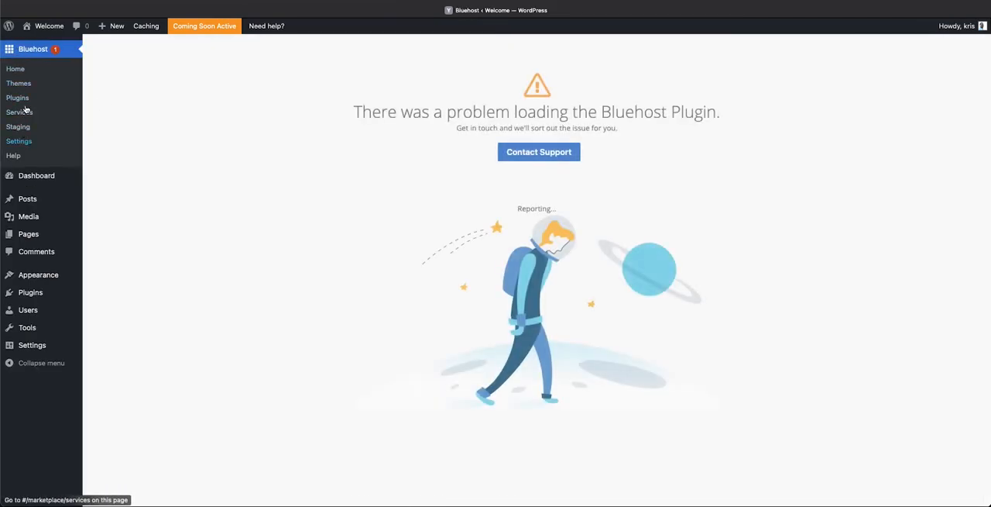
mouse_move(313, 179)
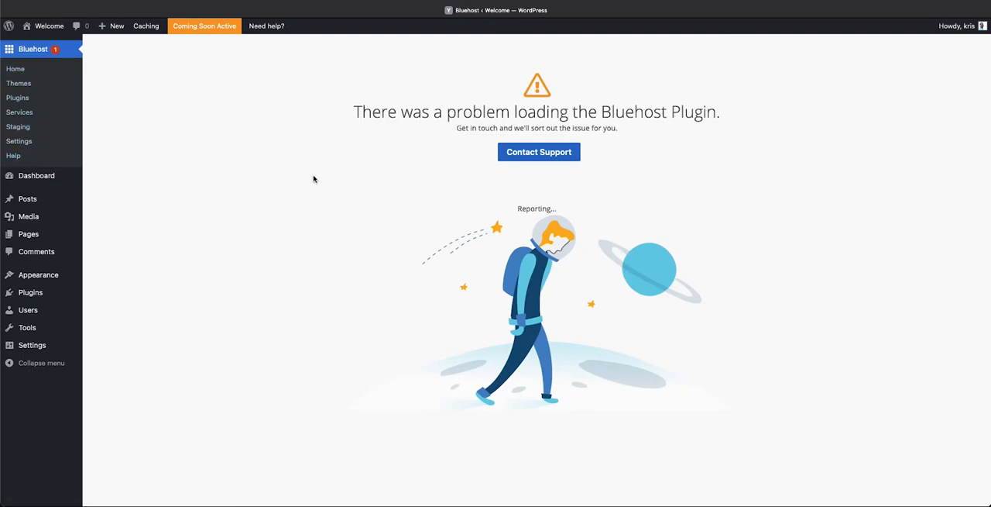
mouse_move(93, 49)
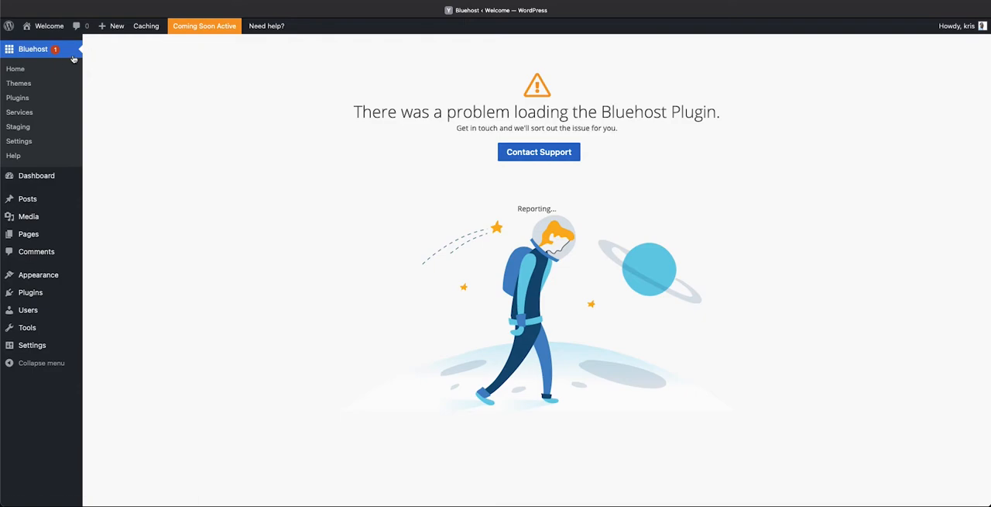
mouse_move(103, 55)
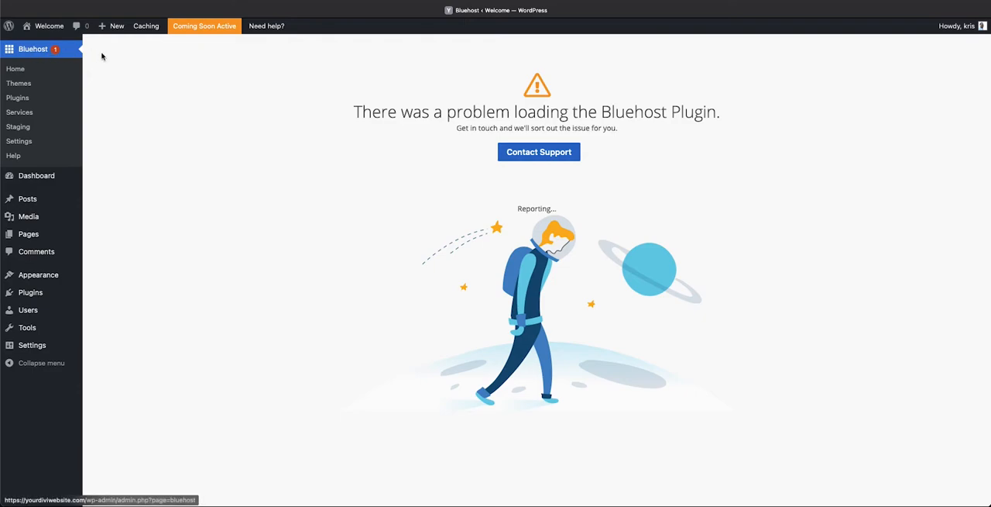
mouse_move(328, 155)
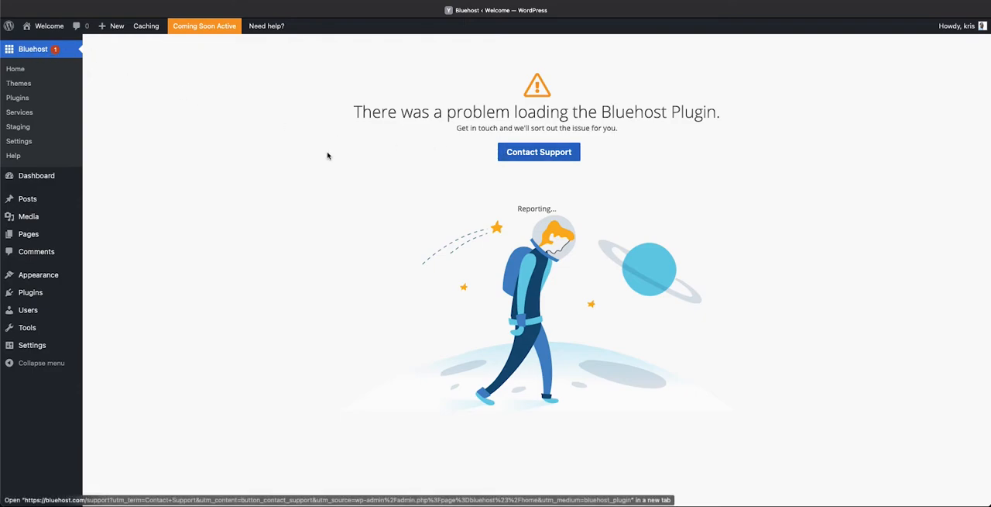
mouse_move(37, 175)
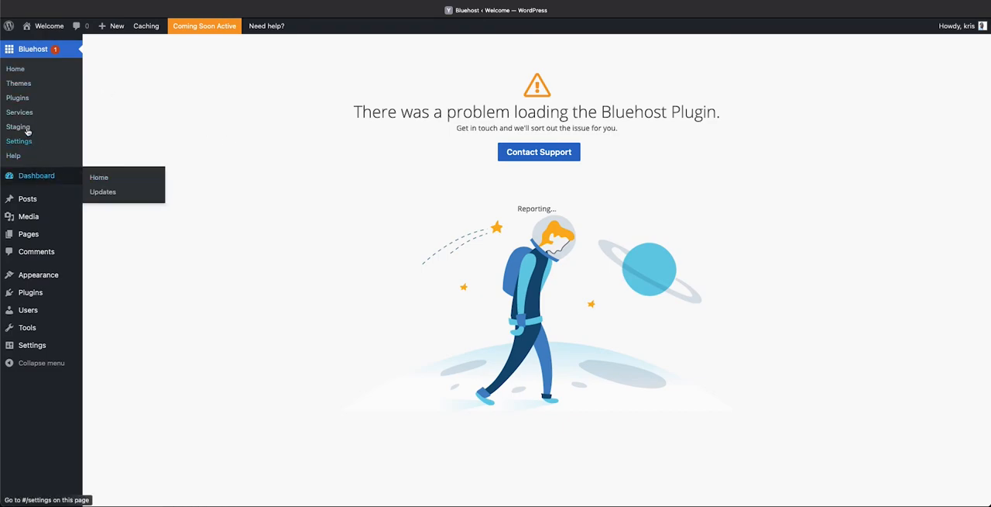
mouse_move(31, 178)
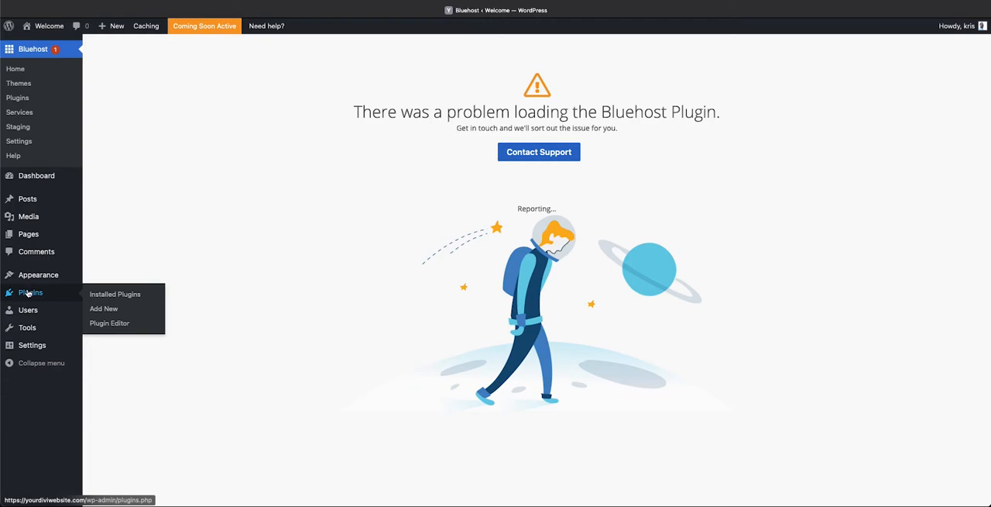
- Deactivate and delete the Bluehost plugin from Installed Plugins, leaving no plugins listed
left_click(114, 294)
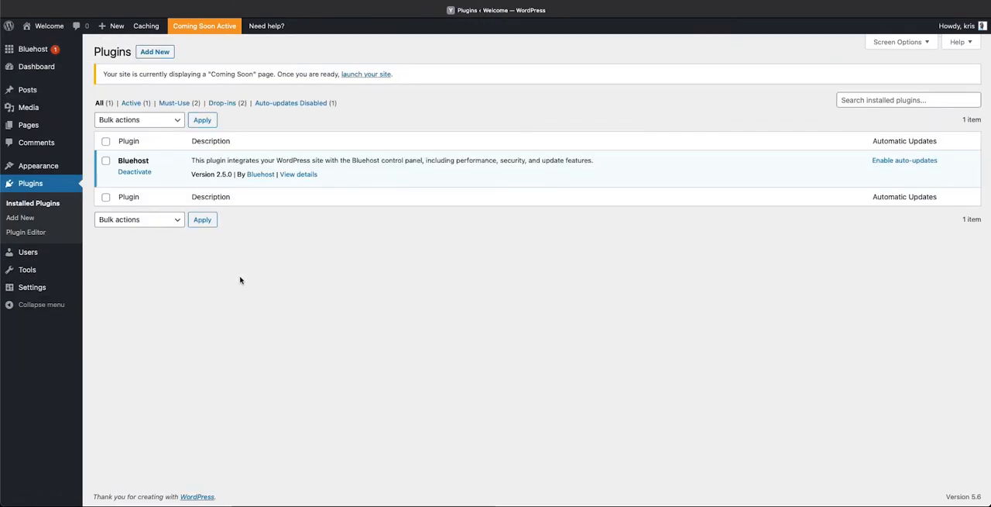
mouse_move(123, 182)
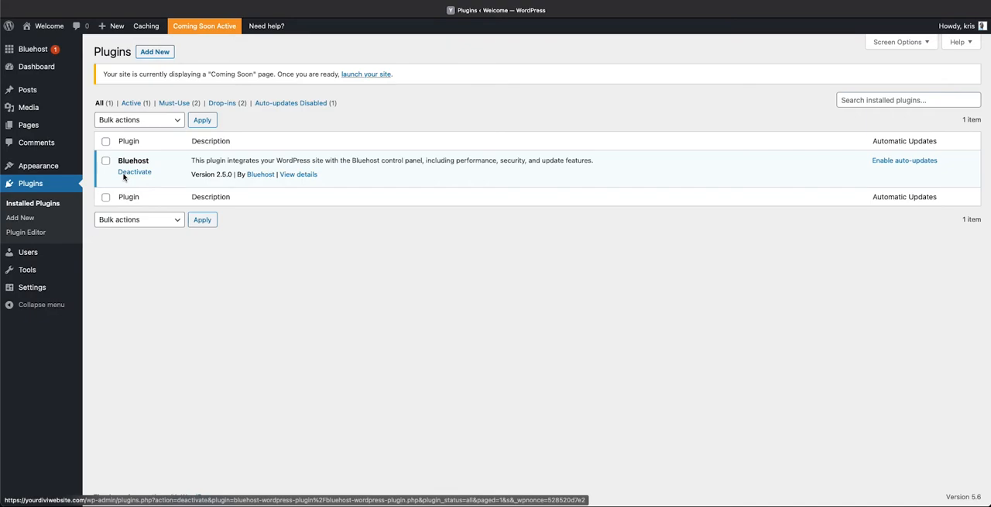
left_click(135, 172)
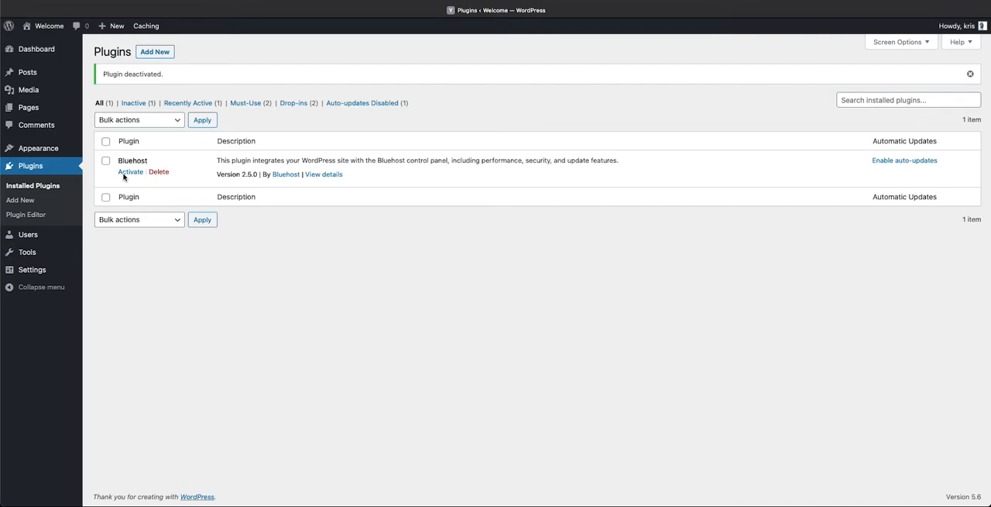
mouse_move(159, 170)
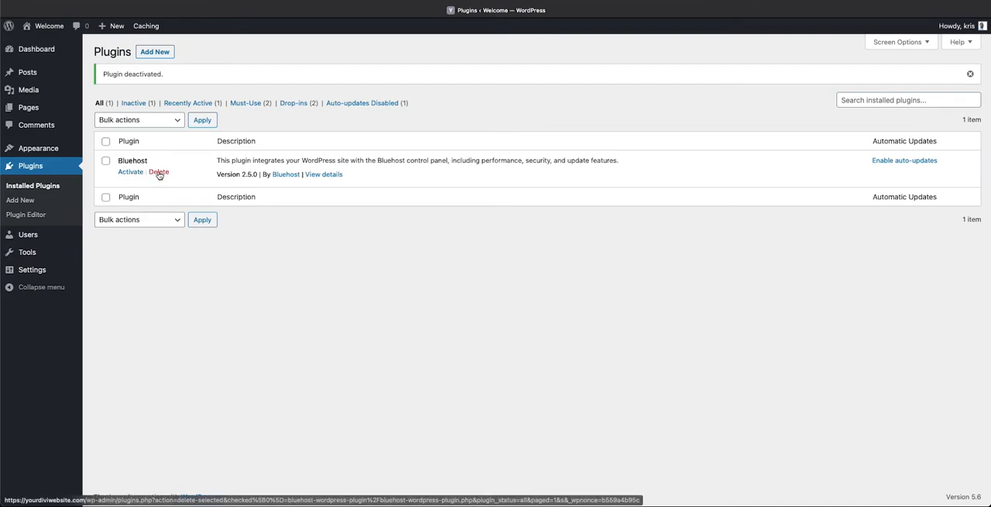
mouse_move(189, 176)
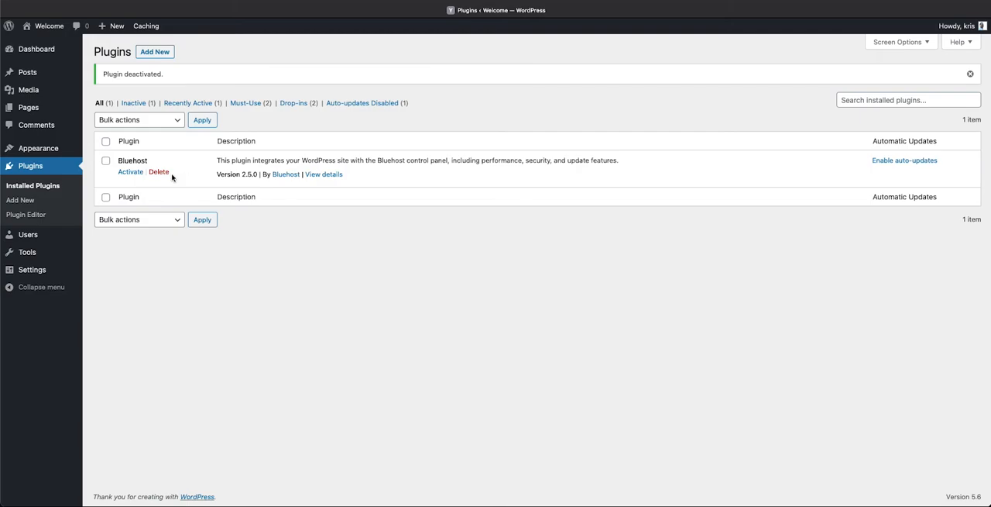
left_click(158, 170)
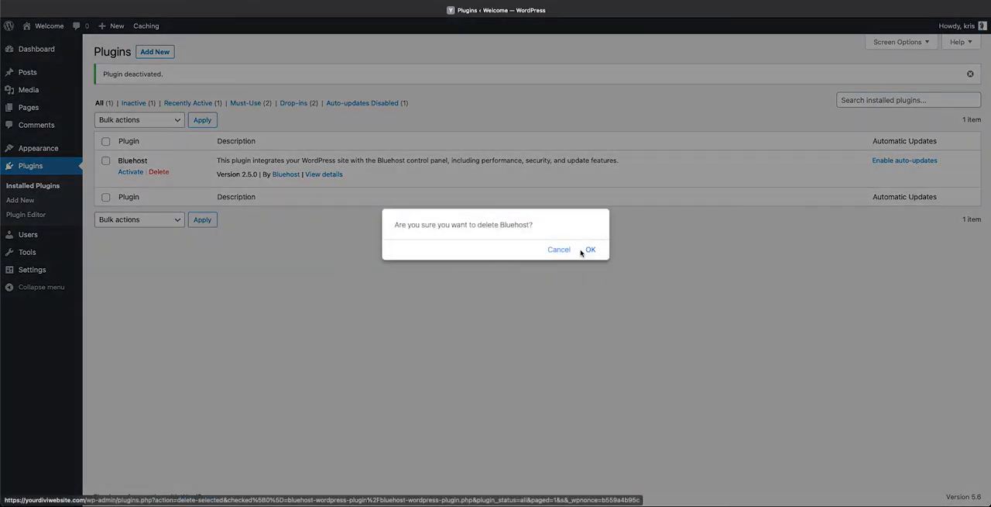
left_click(591, 248)
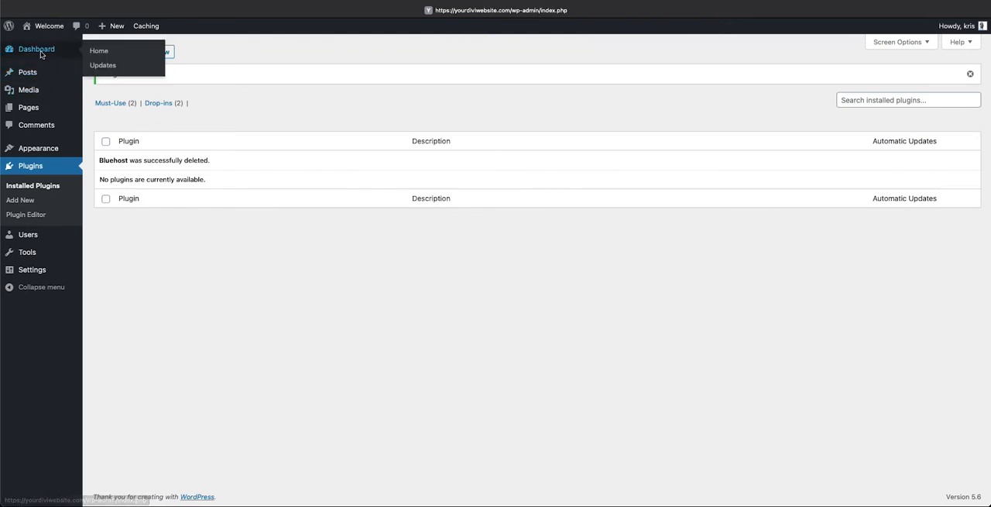
- Verify in the Bluehost portal that the site's plugin list is empty and the overview shows 1 theme, no plugins
left_click(99, 50)
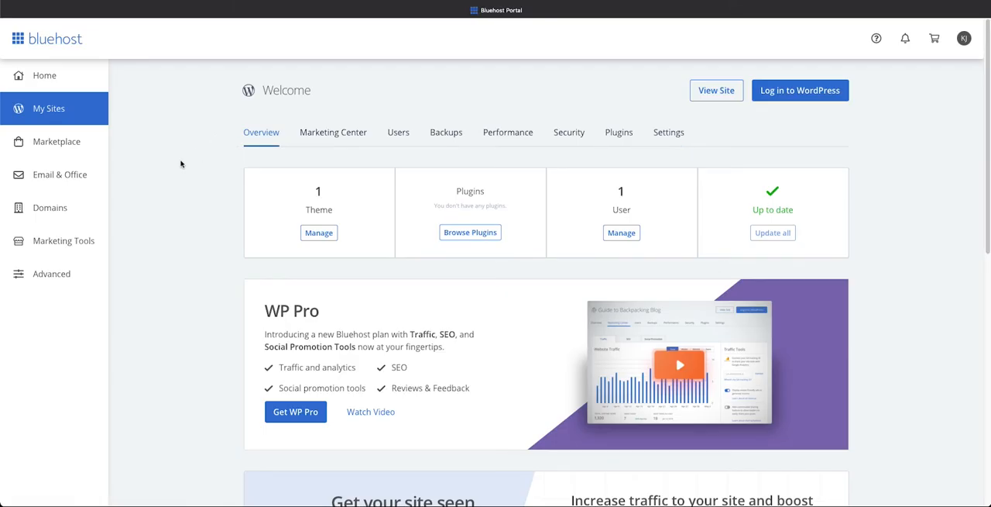
mouse_move(124, 34)
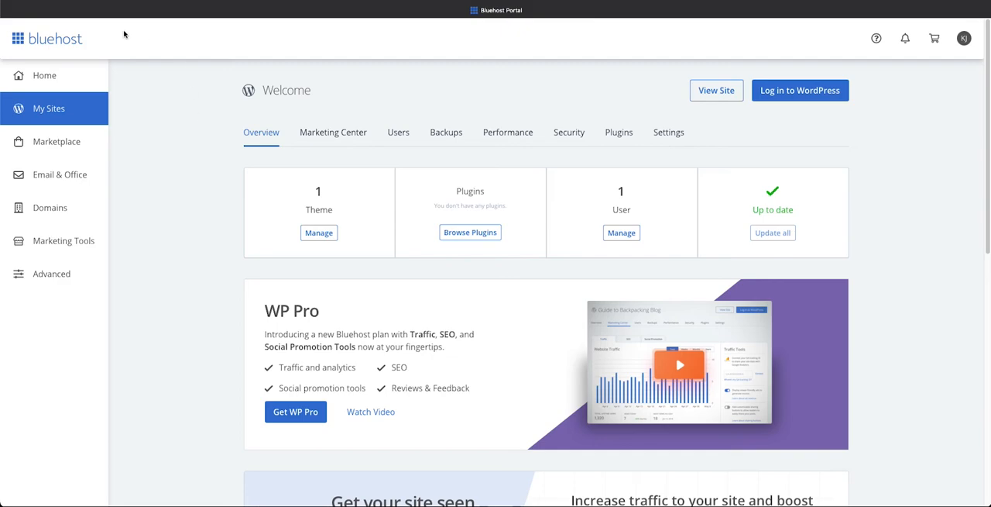
mouse_move(684, 160)
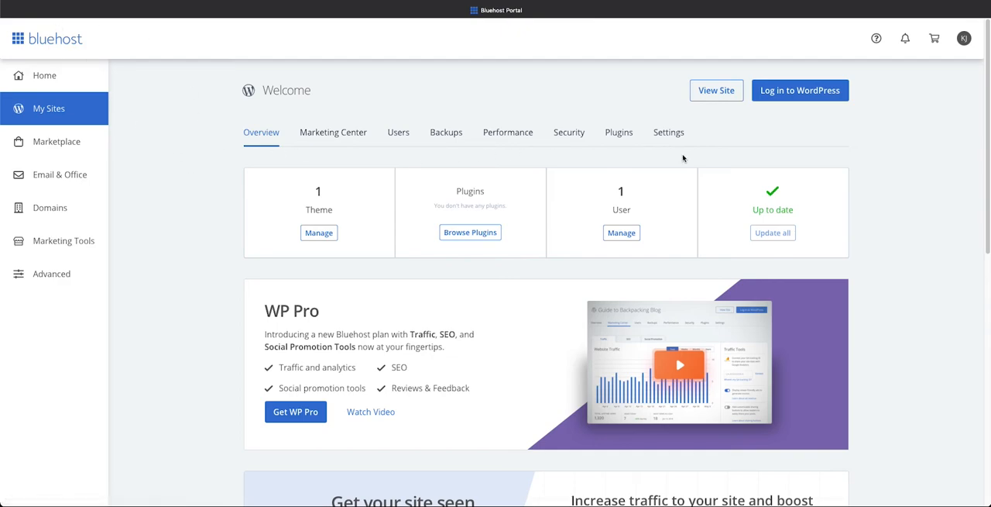
mouse_move(208, 199)
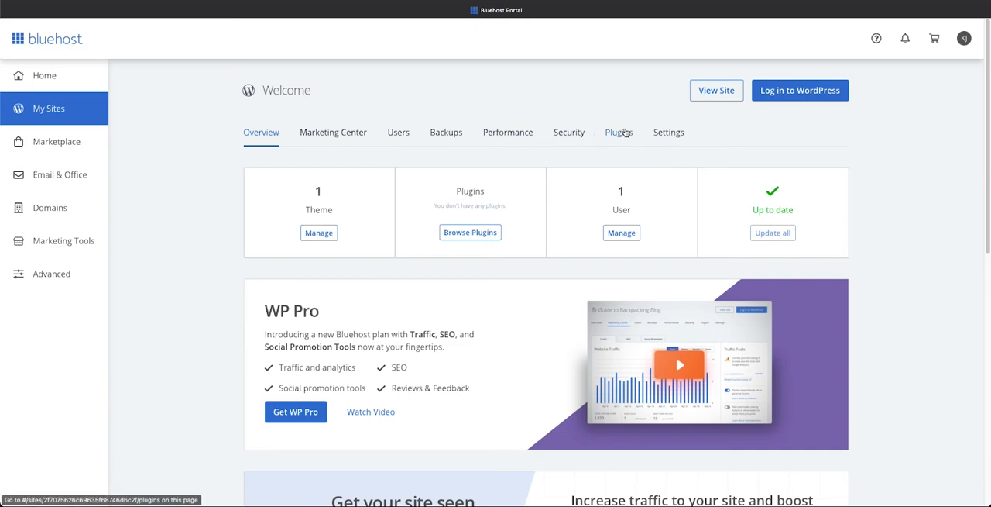
left_click(618, 132)
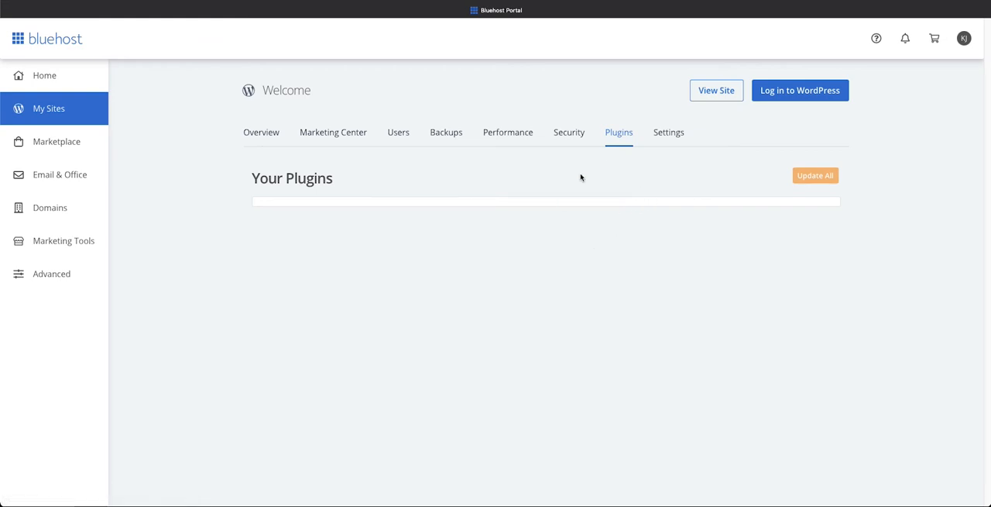
mouse_move(333, 132)
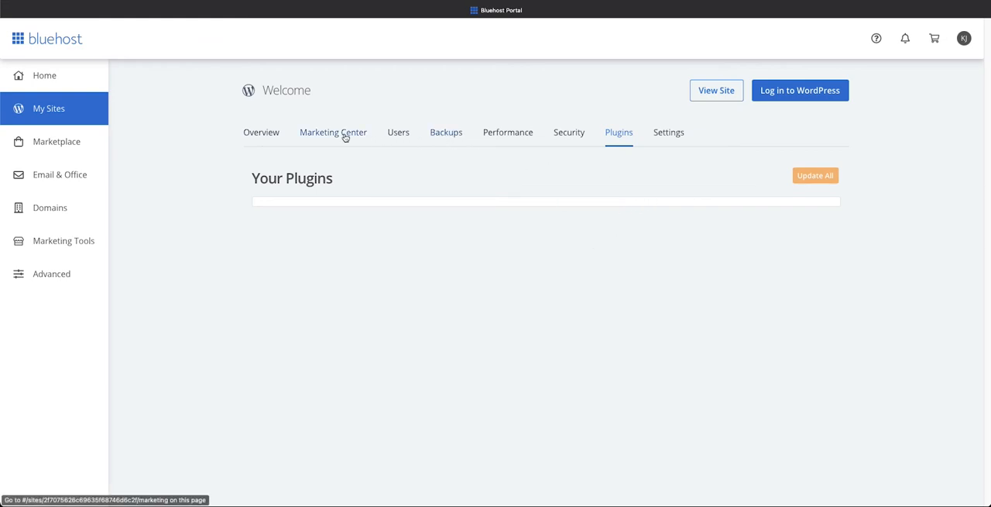
left_click(260, 132)
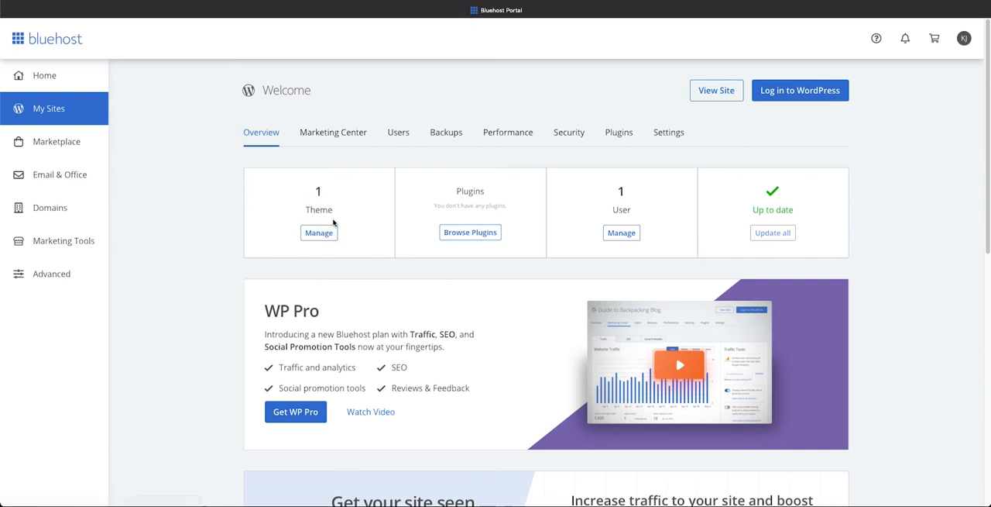
mouse_move(198, 217)
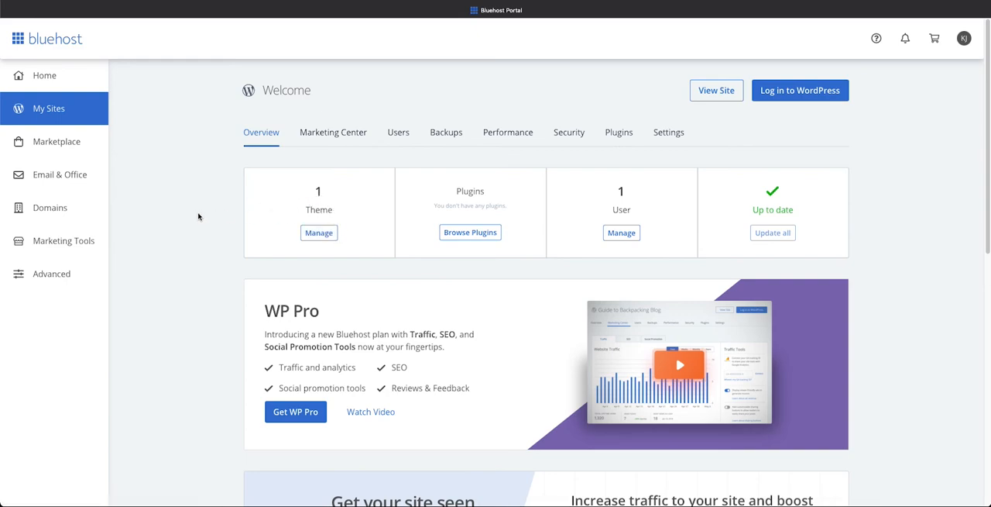